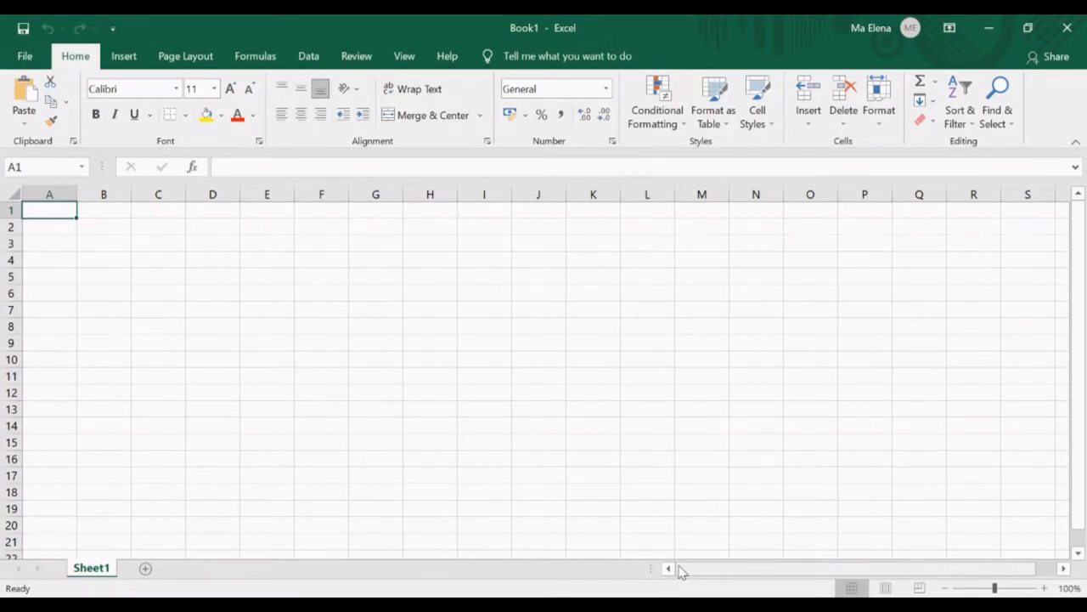
pyautogui.moveTo(716, 499)
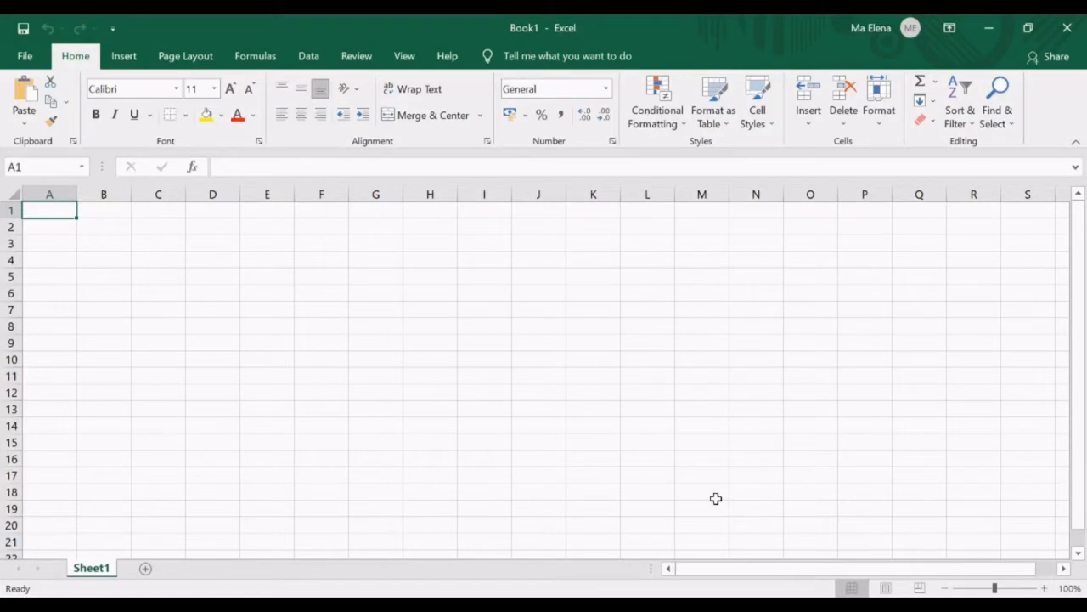
pyautogui.moveTo(408, 447)
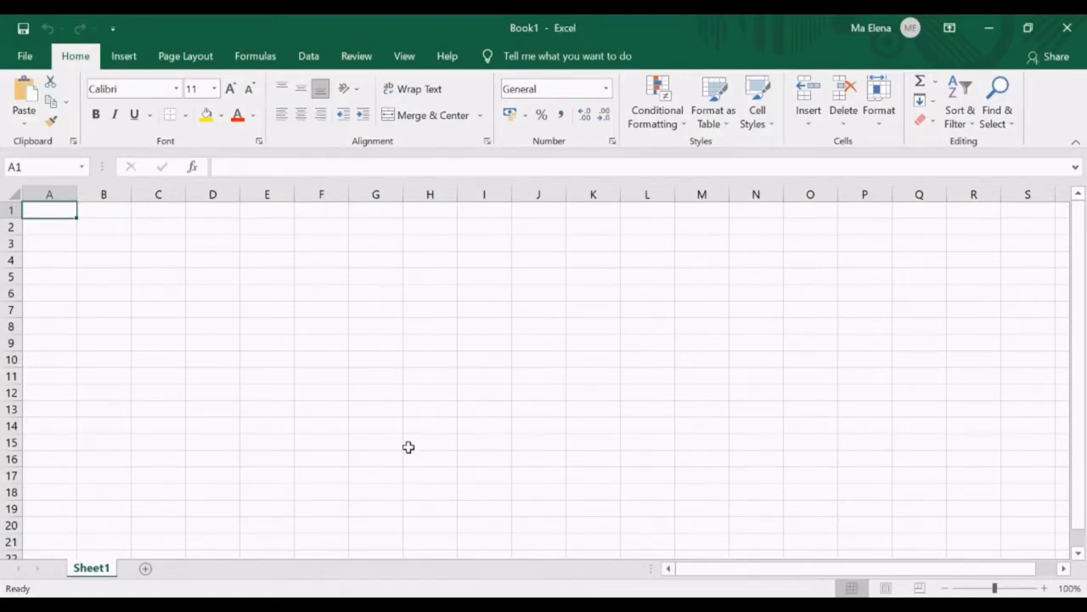
pyautogui.moveTo(153, 24)
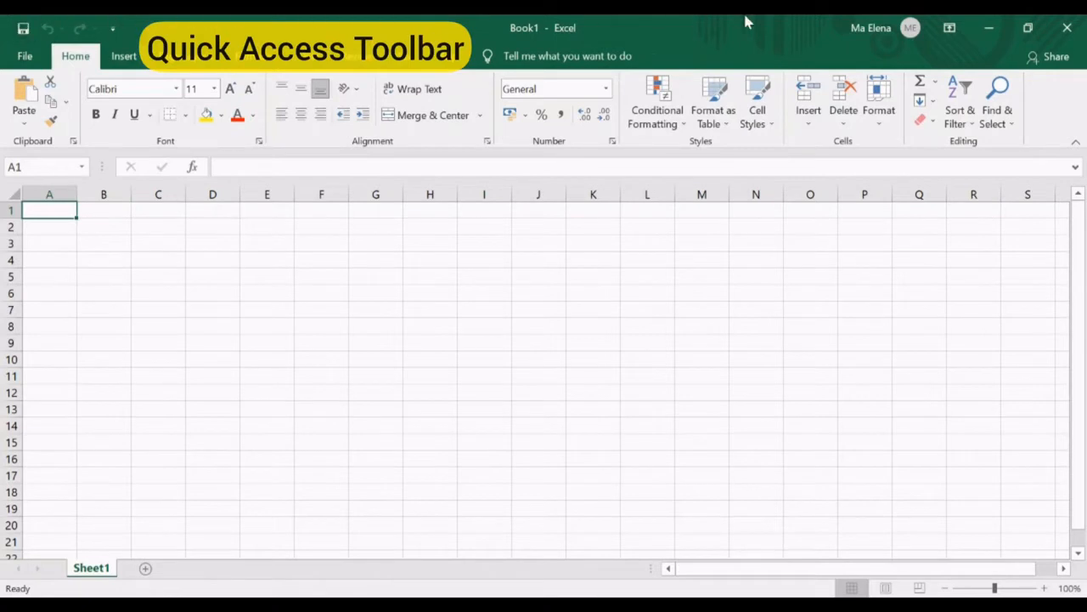
pyautogui.moveTo(365, 30)
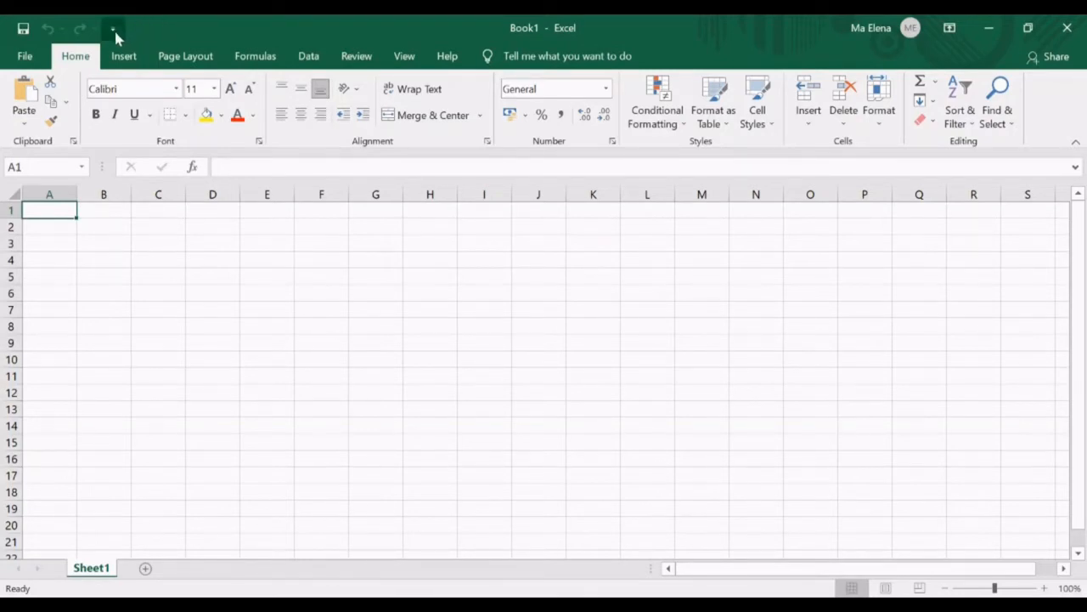
pyautogui.moveTo(112, 31)
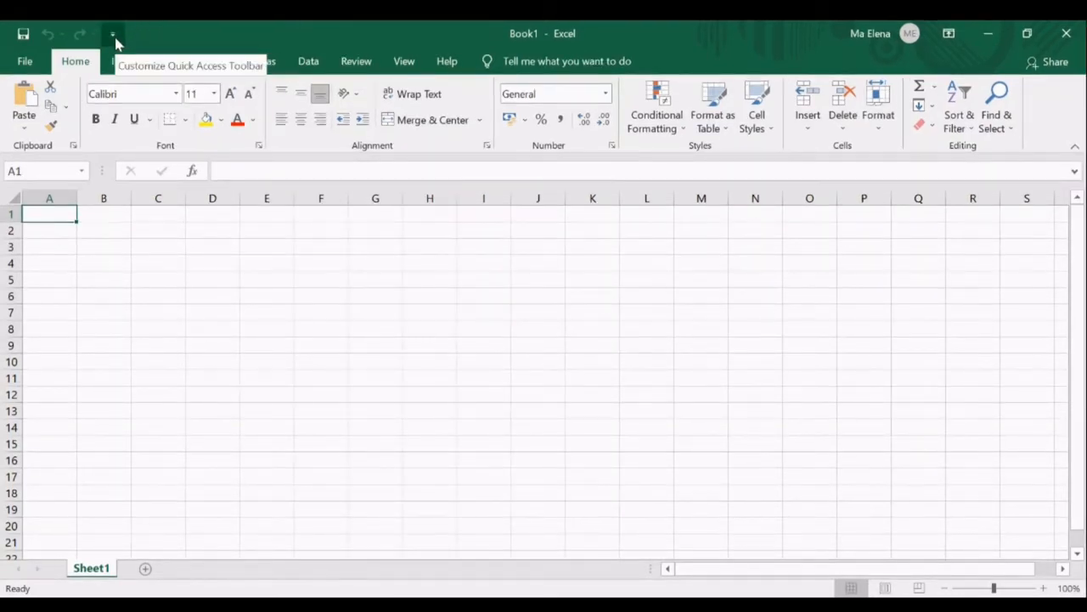
# - Add New and Print Preview and Print commands to the Quick Access Toolbar
pyautogui.click(112, 34)
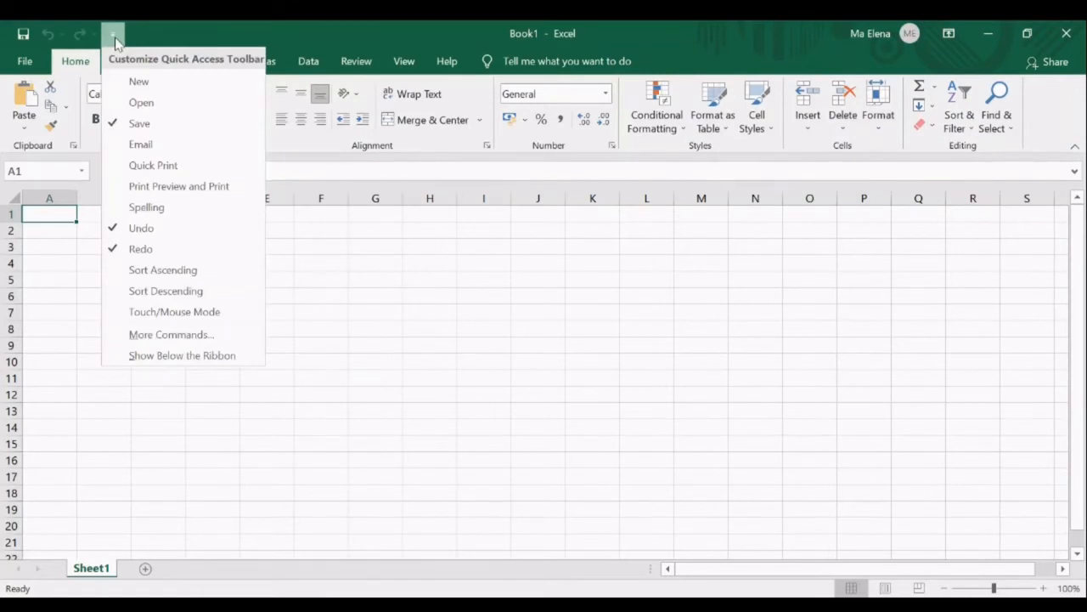
pyautogui.moveTo(146, 207)
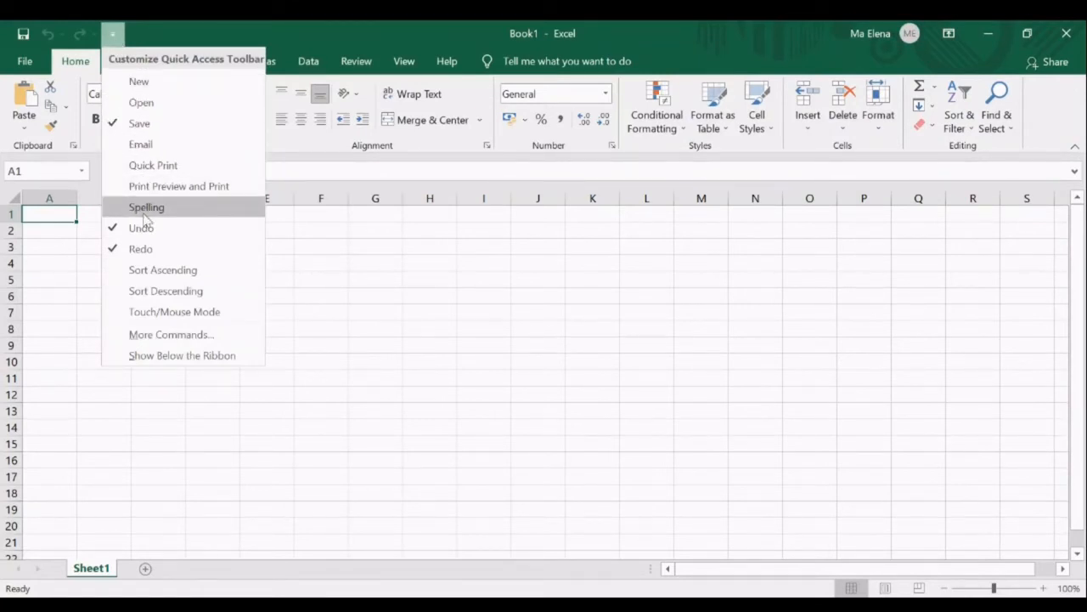
pyautogui.moveTo(170, 129)
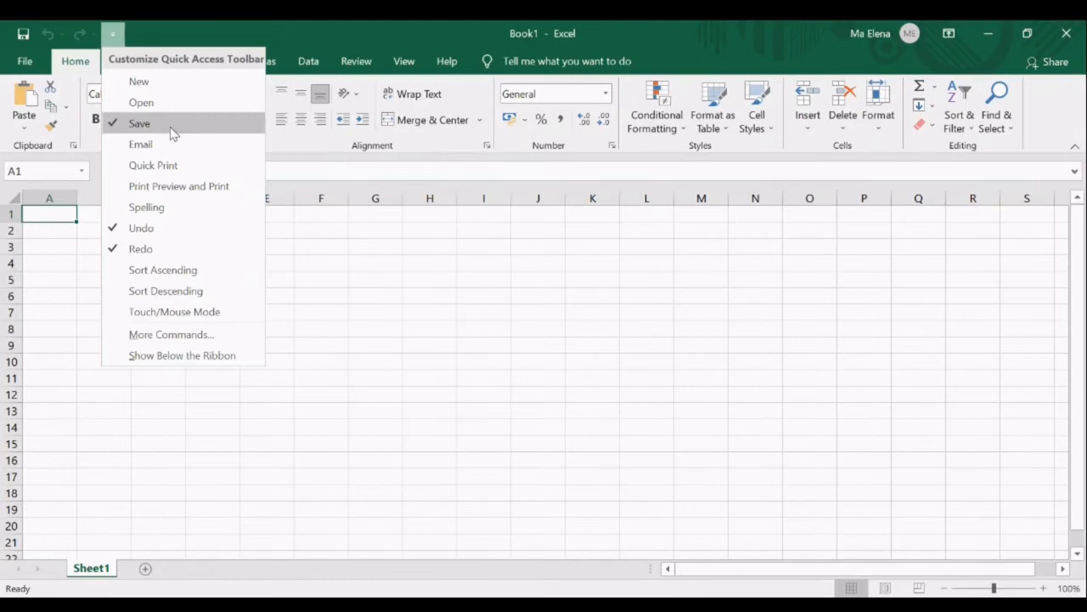
pyautogui.moveTo(170, 133)
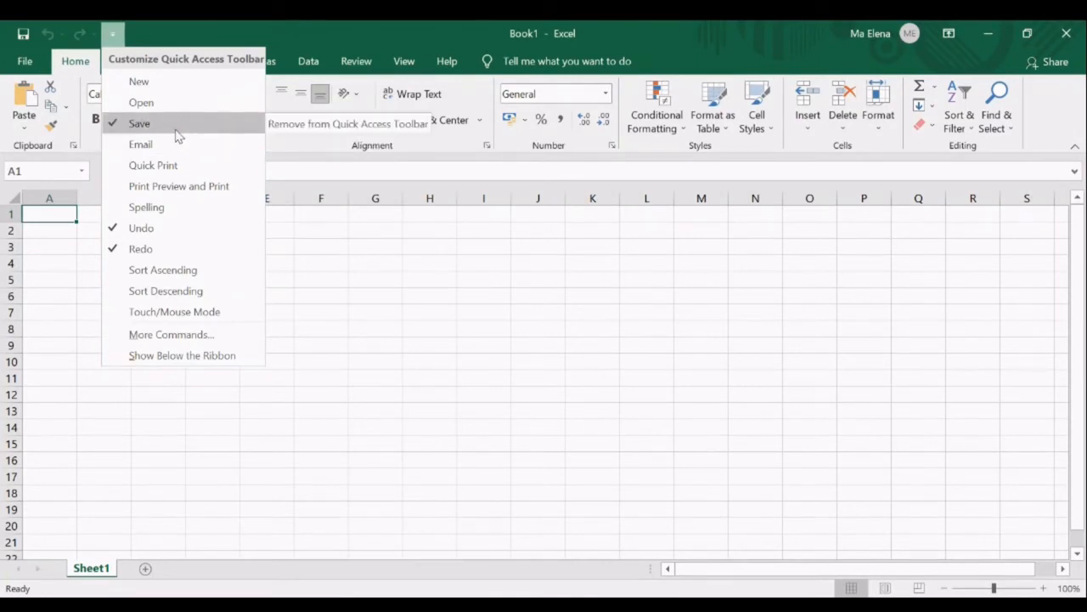
pyautogui.moveTo(141, 228)
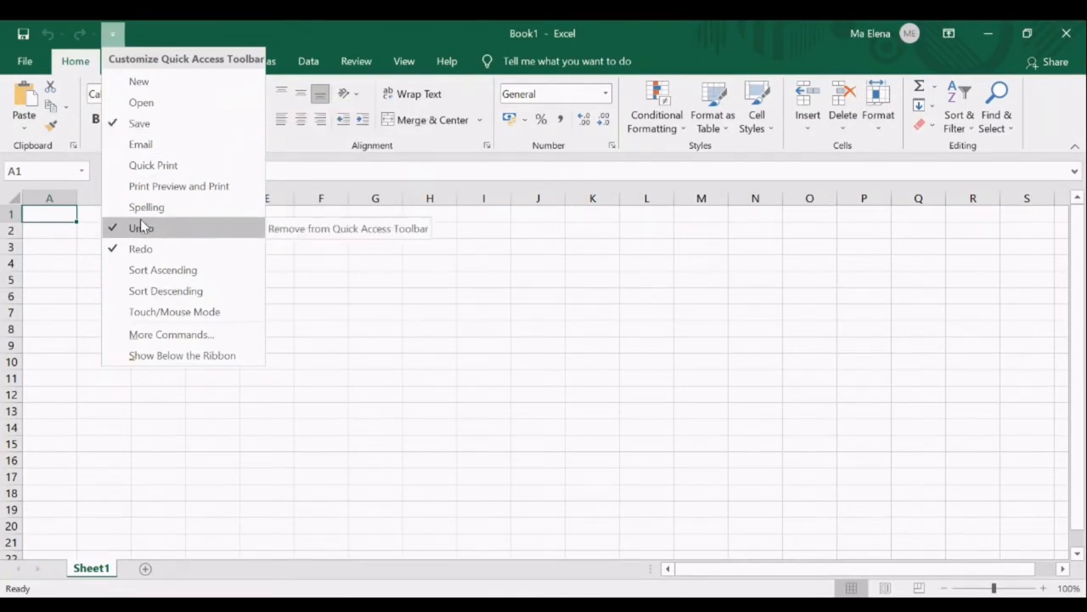
pyautogui.moveTo(171, 102)
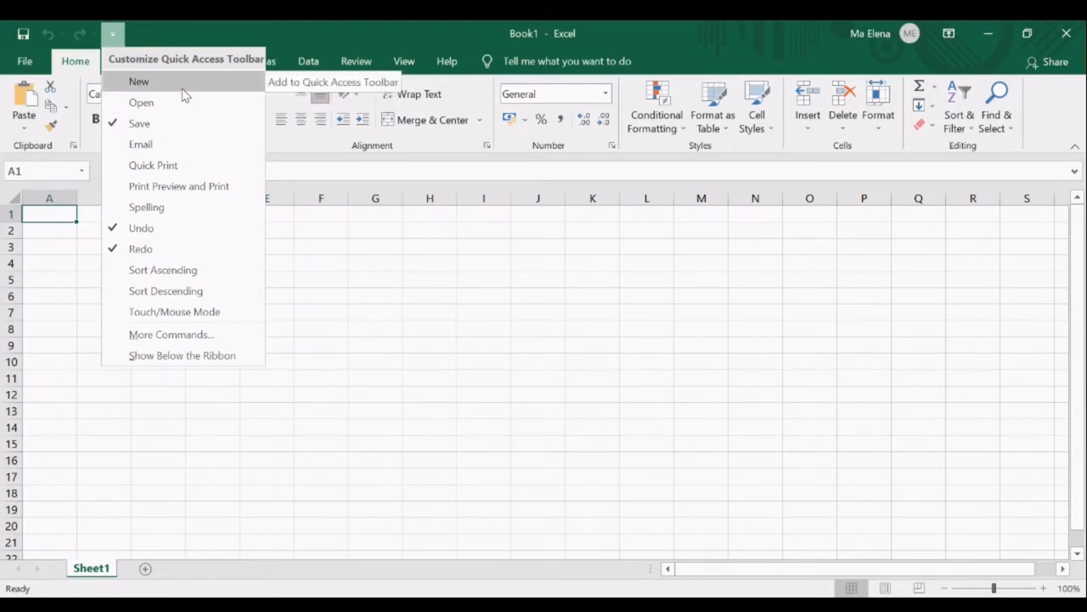
pyautogui.click(139, 81)
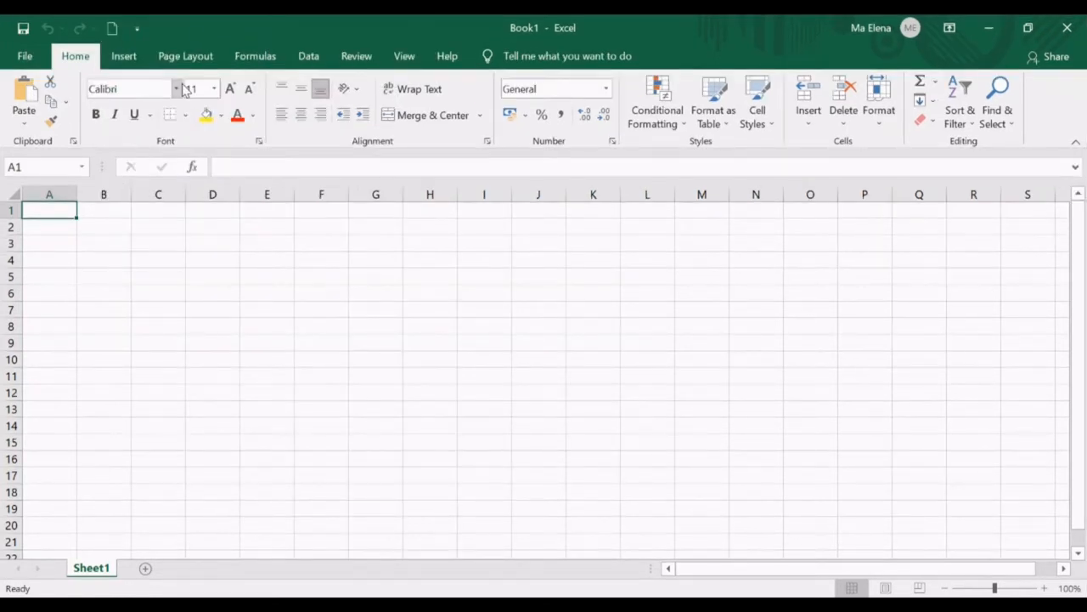
pyautogui.moveTo(112, 31)
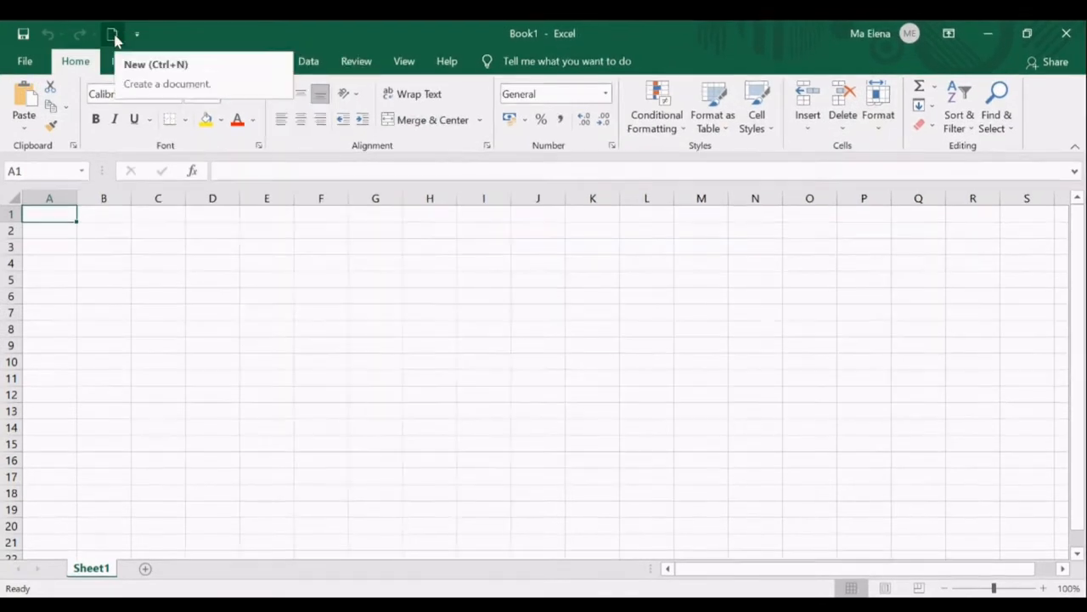
pyautogui.click(136, 34)
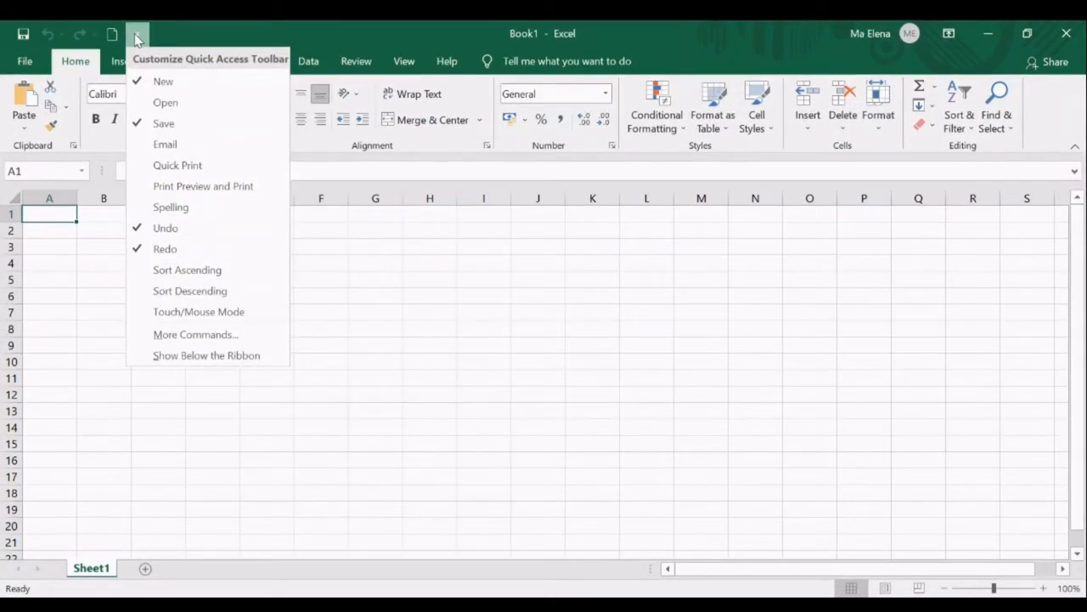
pyautogui.moveTo(203, 185)
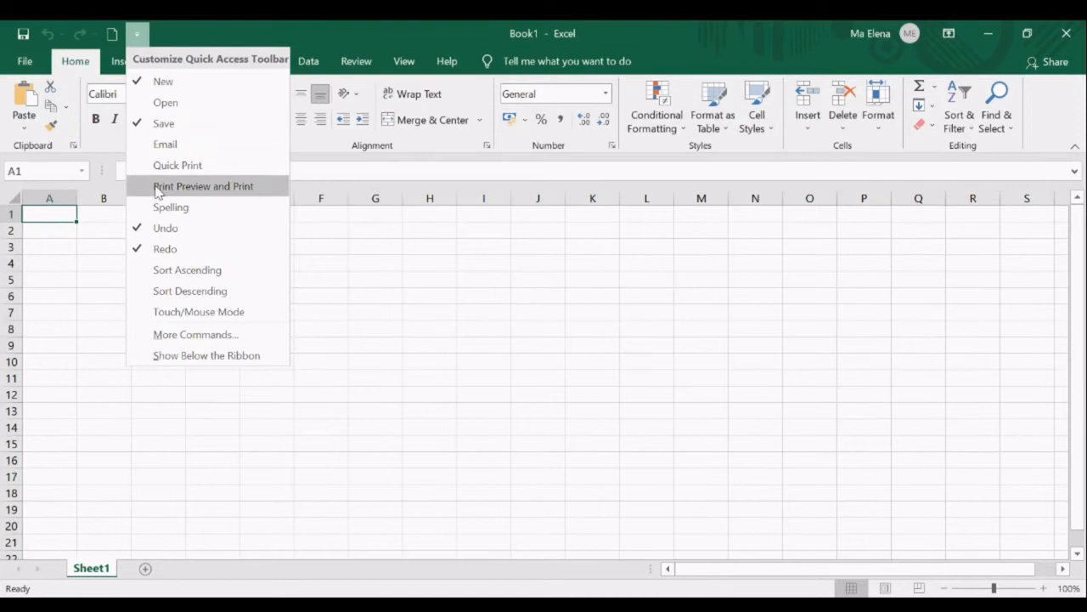
pyautogui.click(203, 185)
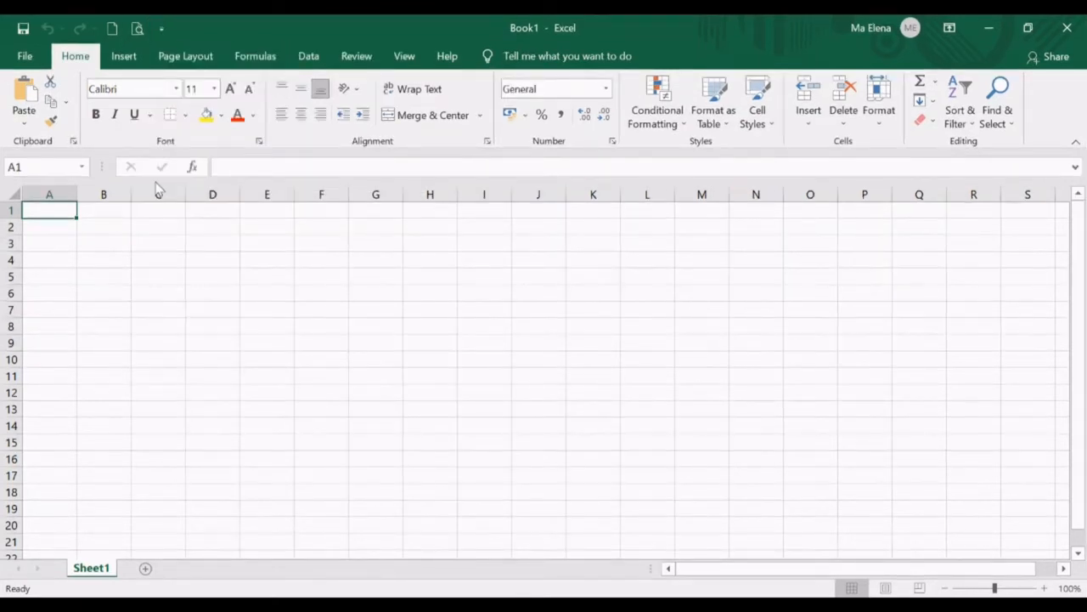
pyautogui.moveTo(135, 20)
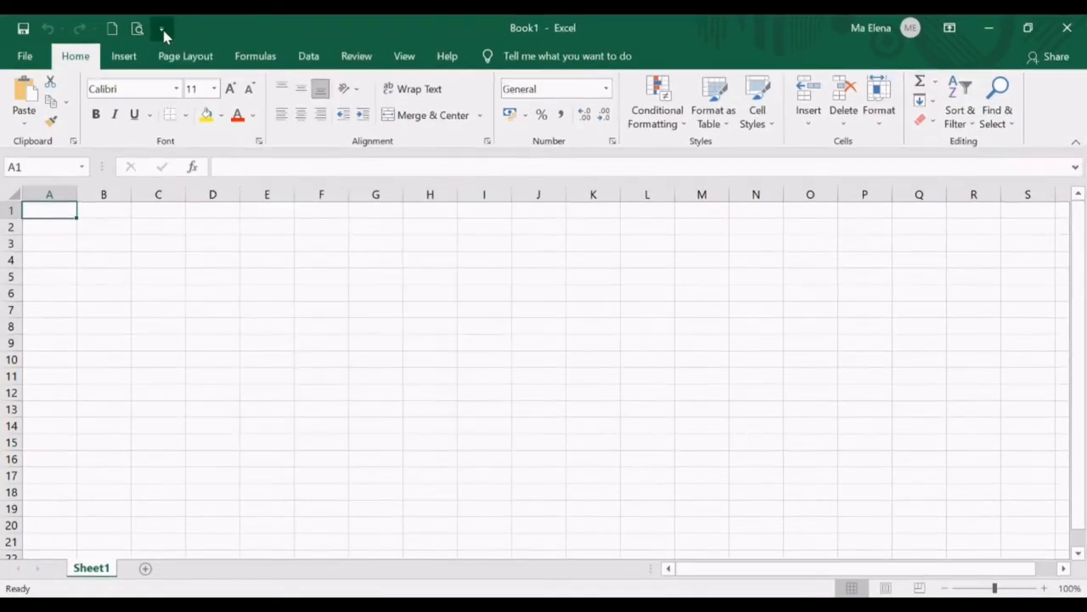
pyautogui.moveTo(187, 350)
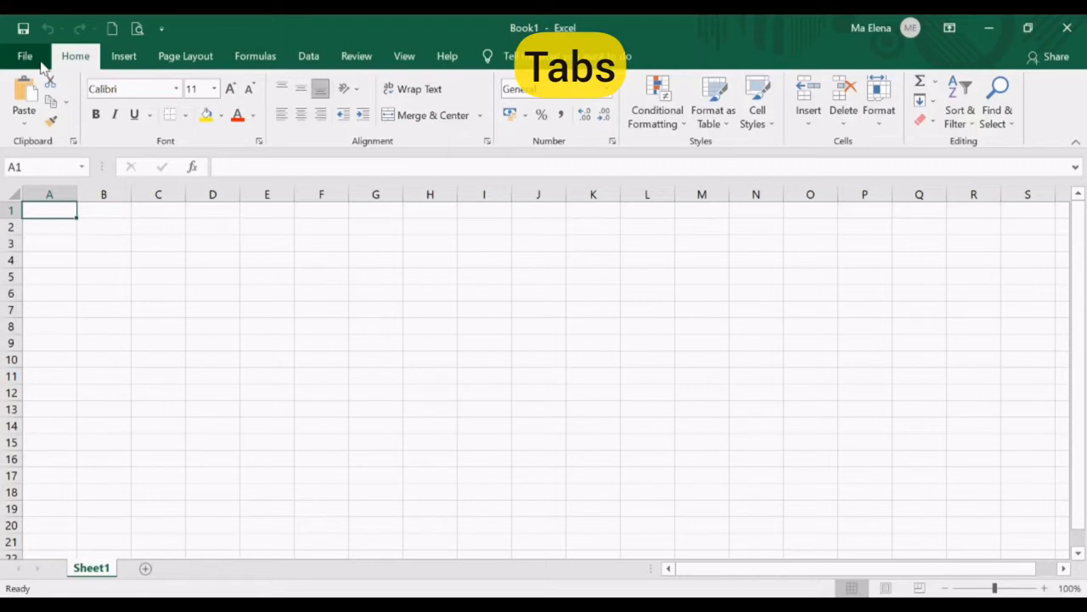
pyautogui.moveTo(55, 146)
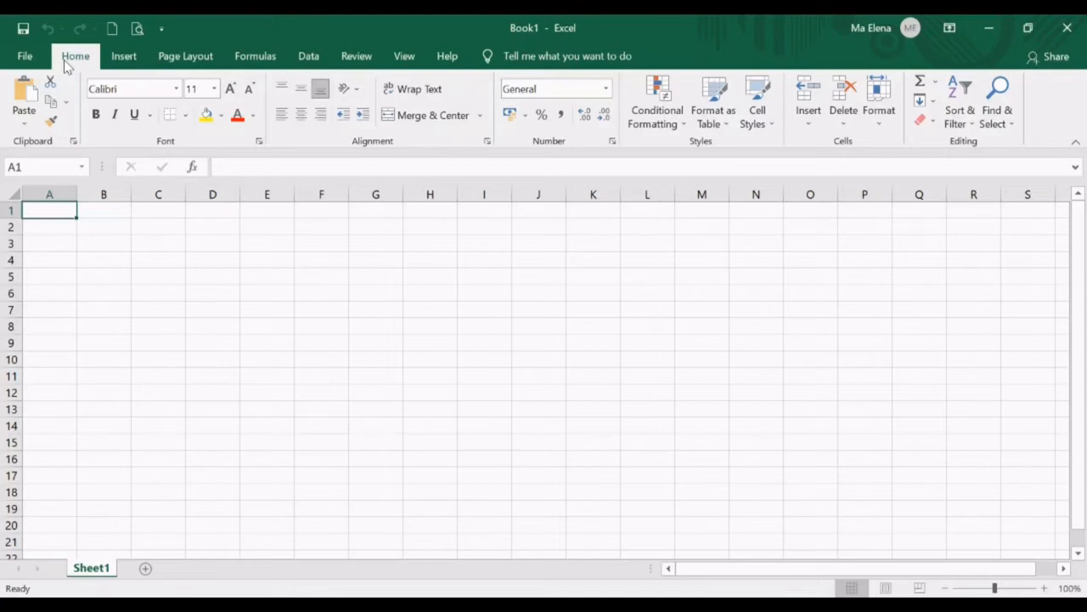
pyautogui.moveTo(79, 302)
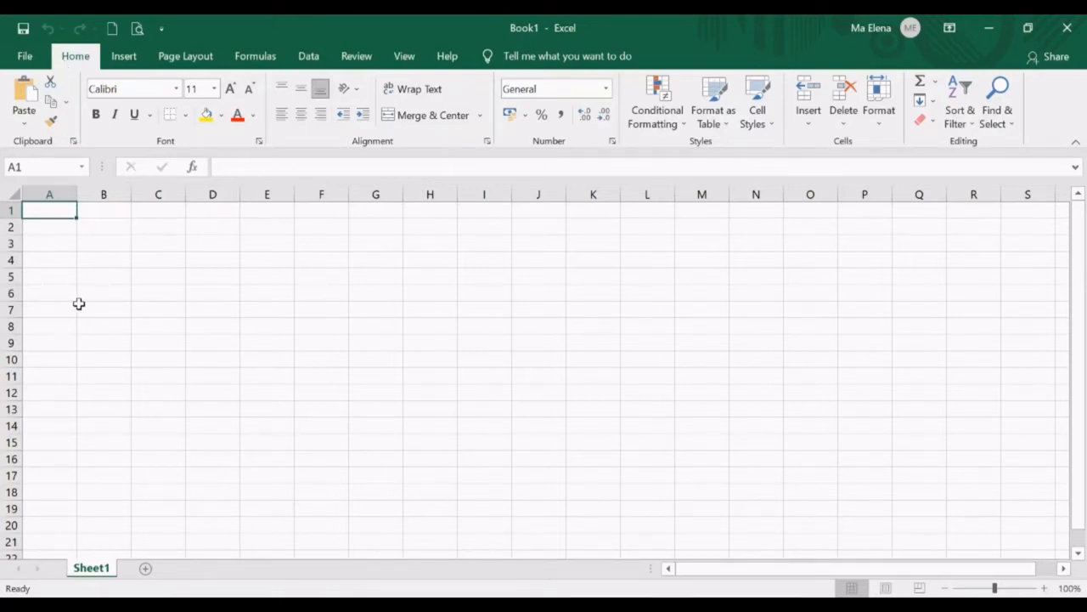
pyautogui.moveTo(187, 254)
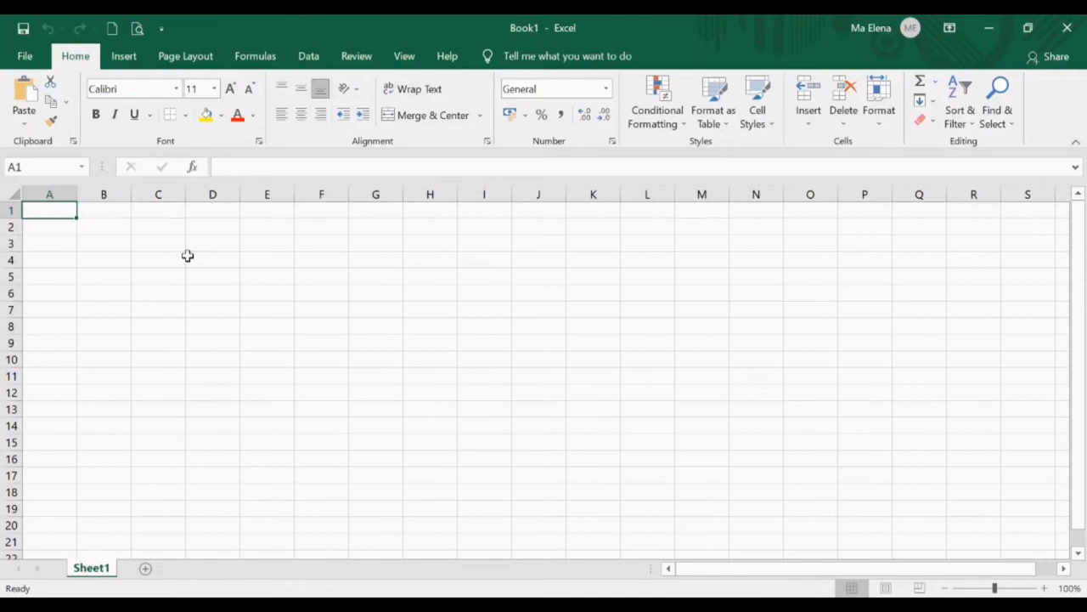
pyautogui.moveTo(47, 161)
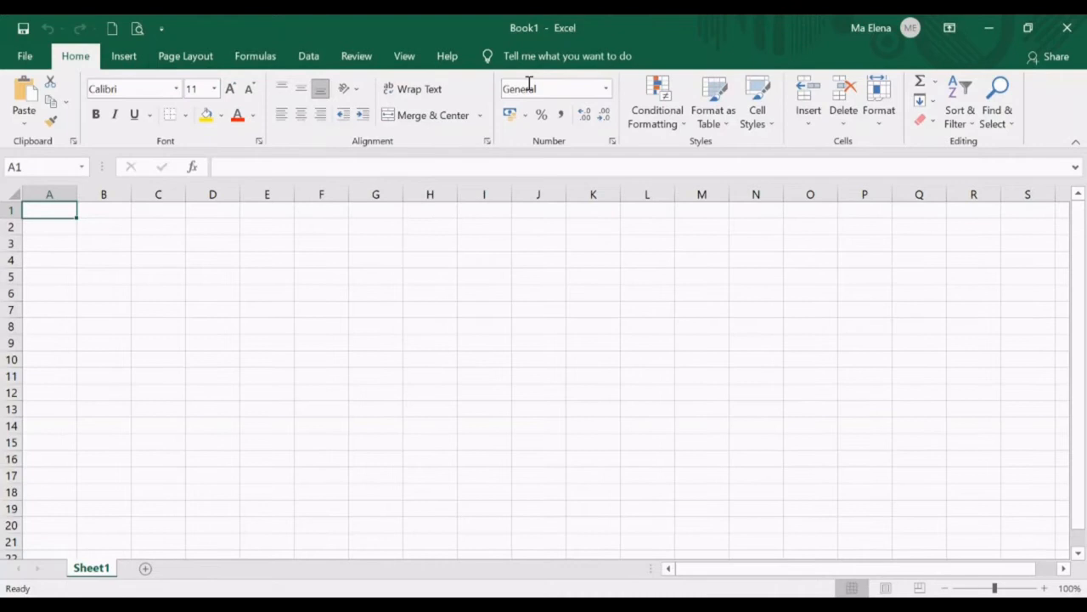
pyautogui.moveTo(1013, 144)
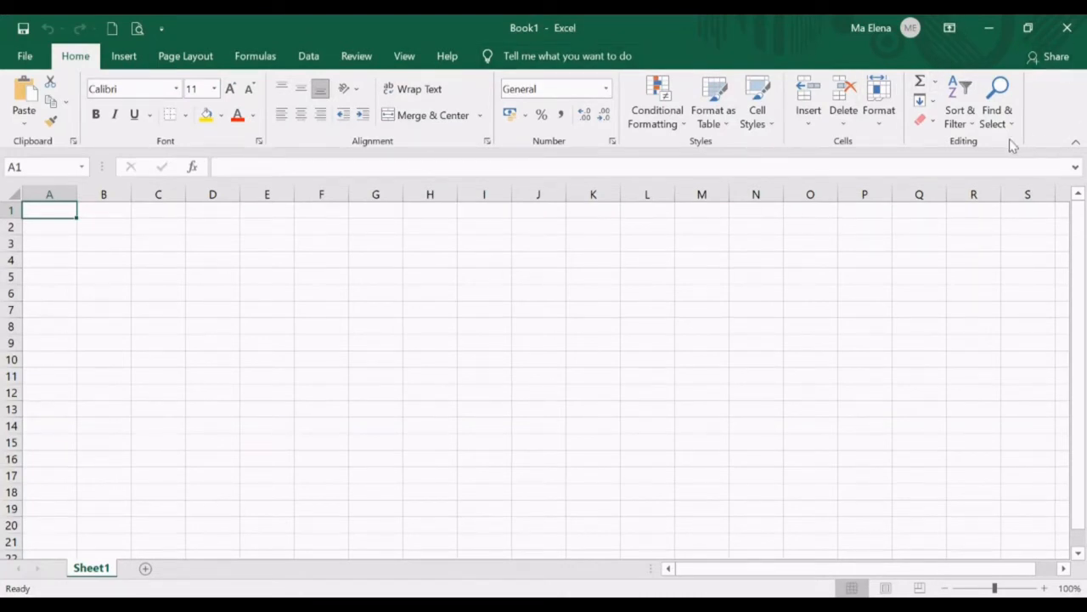
pyautogui.moveTo(19, 157)
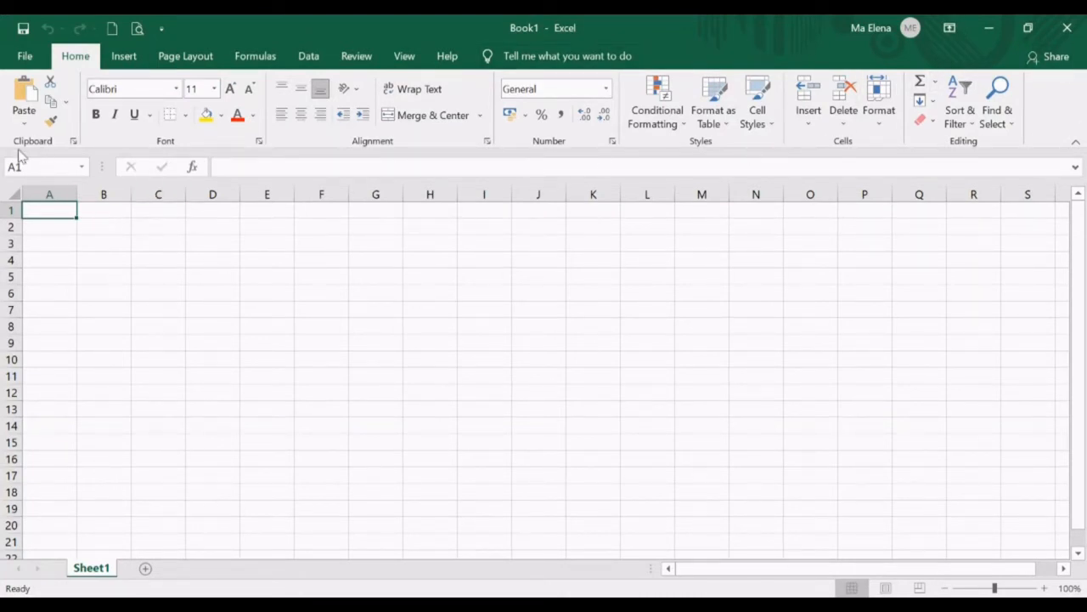
pyautogui.moveTo(49, 142)
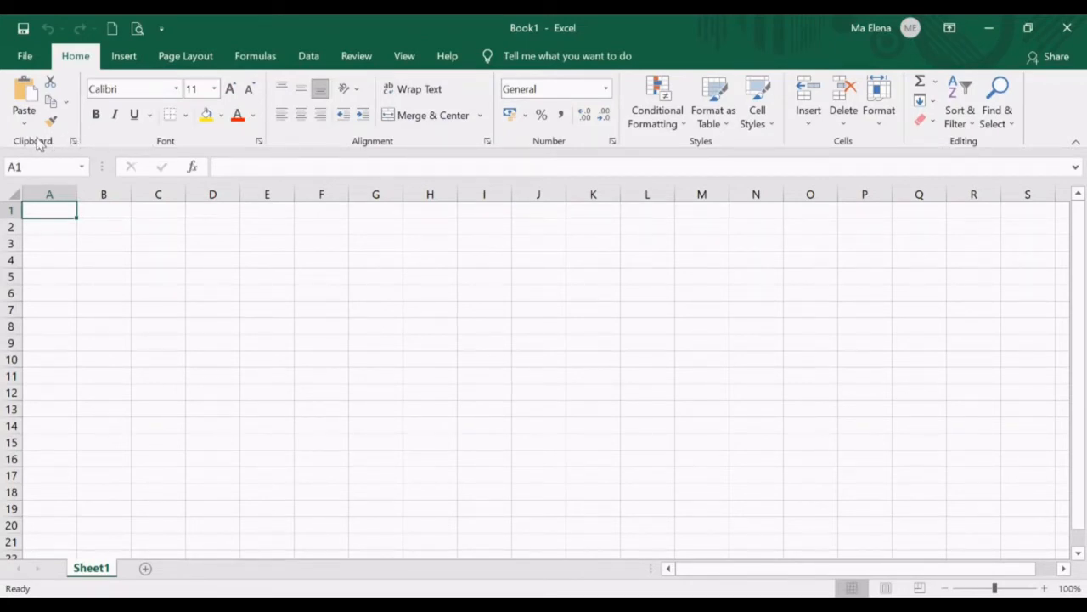
pyautogui.moveTo(195, 146)
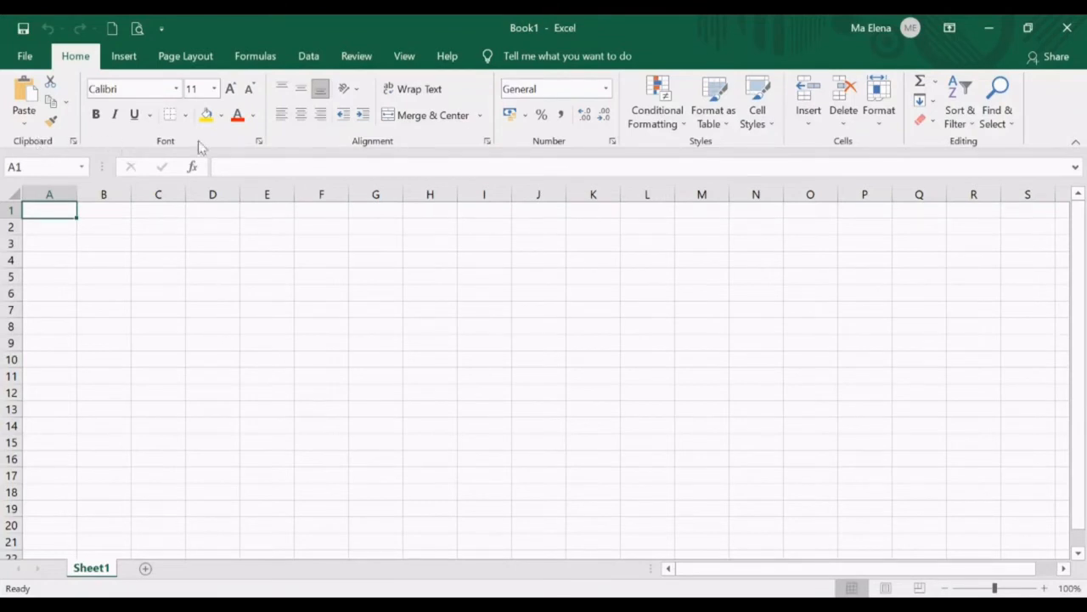
pyautogui.moveTo(687, 145)
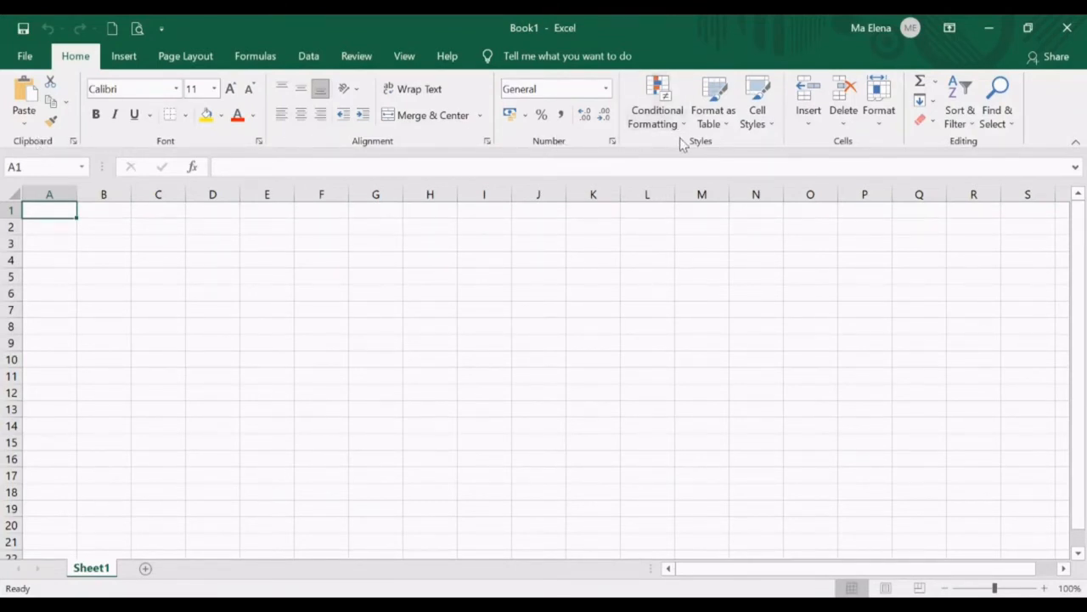
pyautogui.moveTo(935, 146)
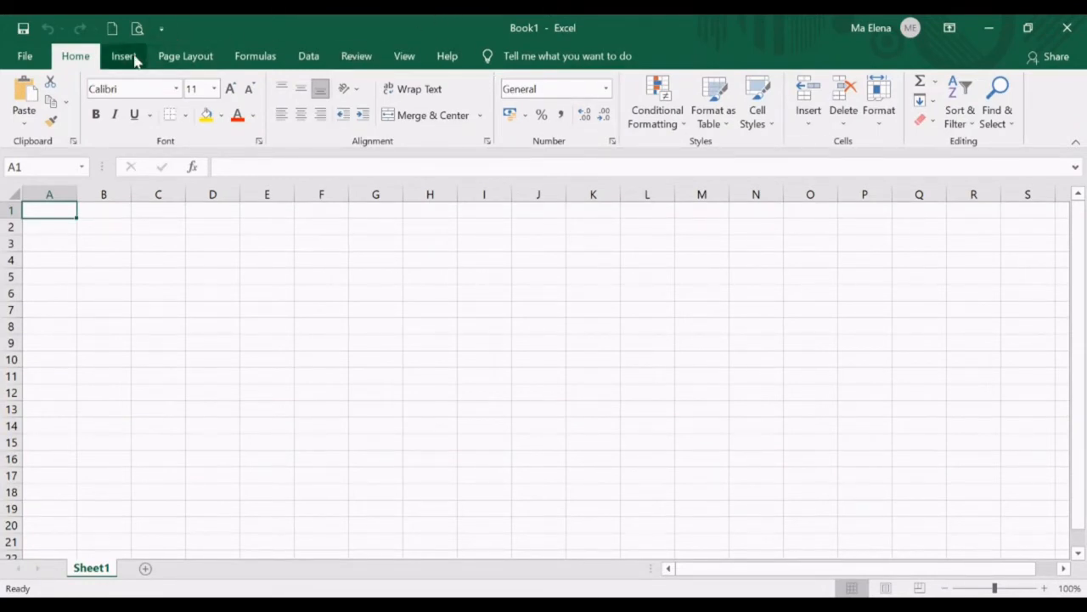
# - Browse the Insert, Page Layout, Formulas, Review, View, Help and Home ribbons, then show the File screen
pyautogui.click(124, 56)
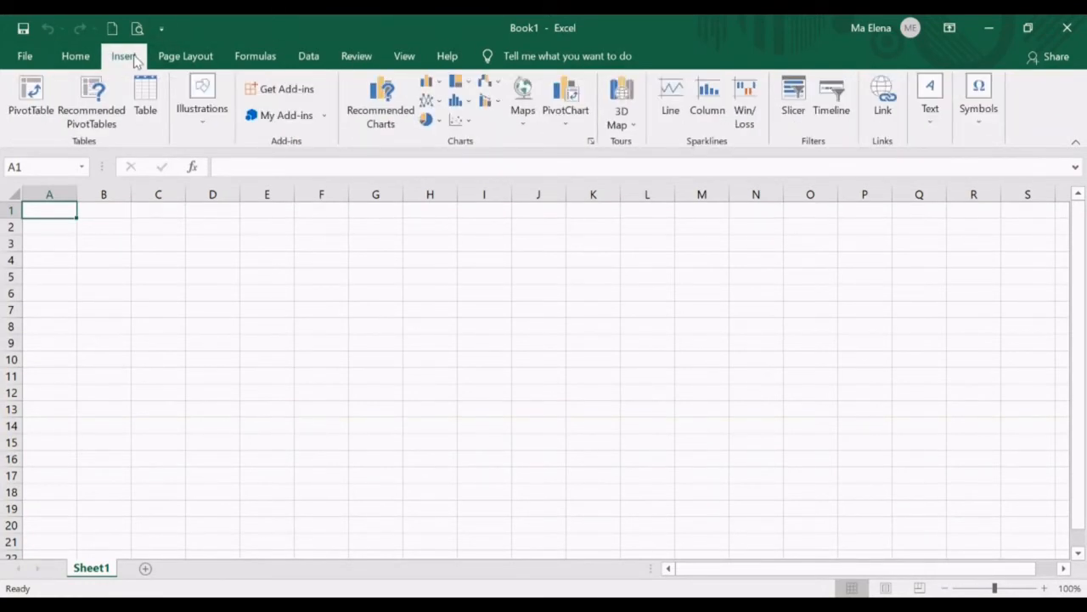
pyautogui.click(185, 56)
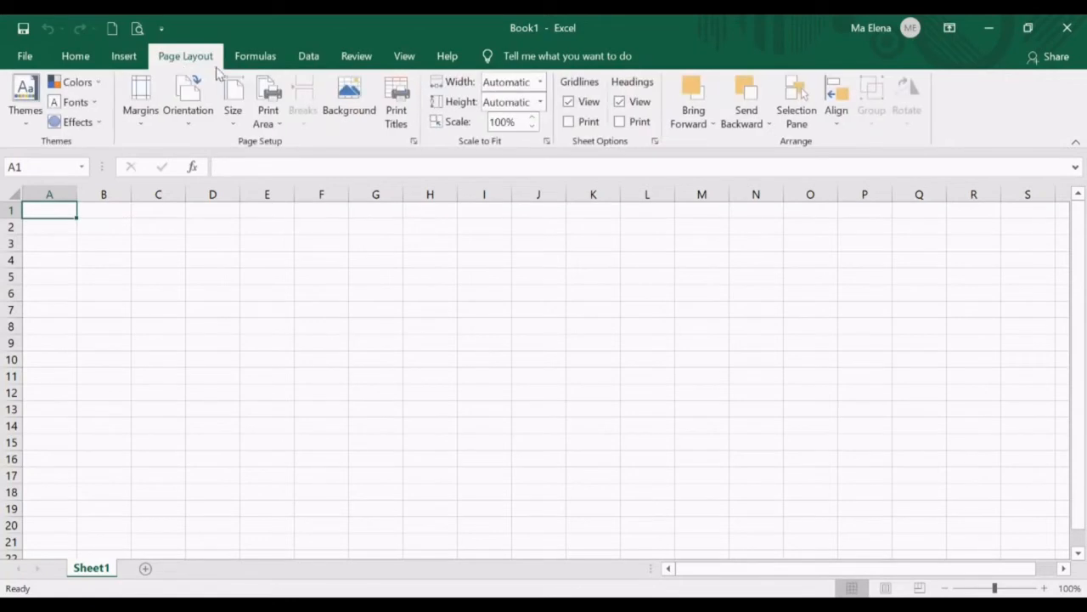
pyautogui.click(255, 56)
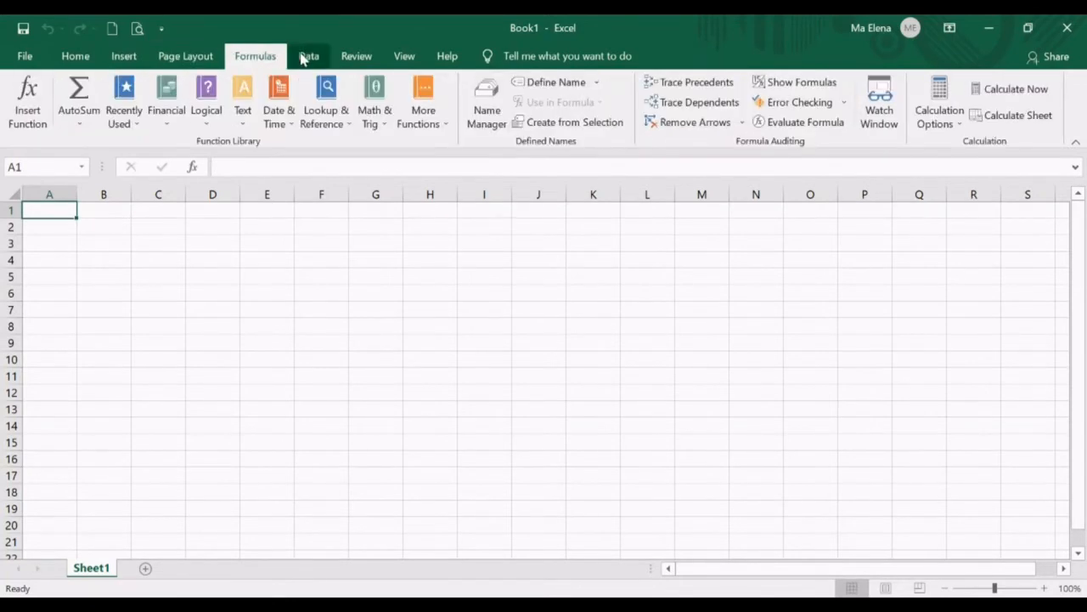
pyautogui.click(357, 56)
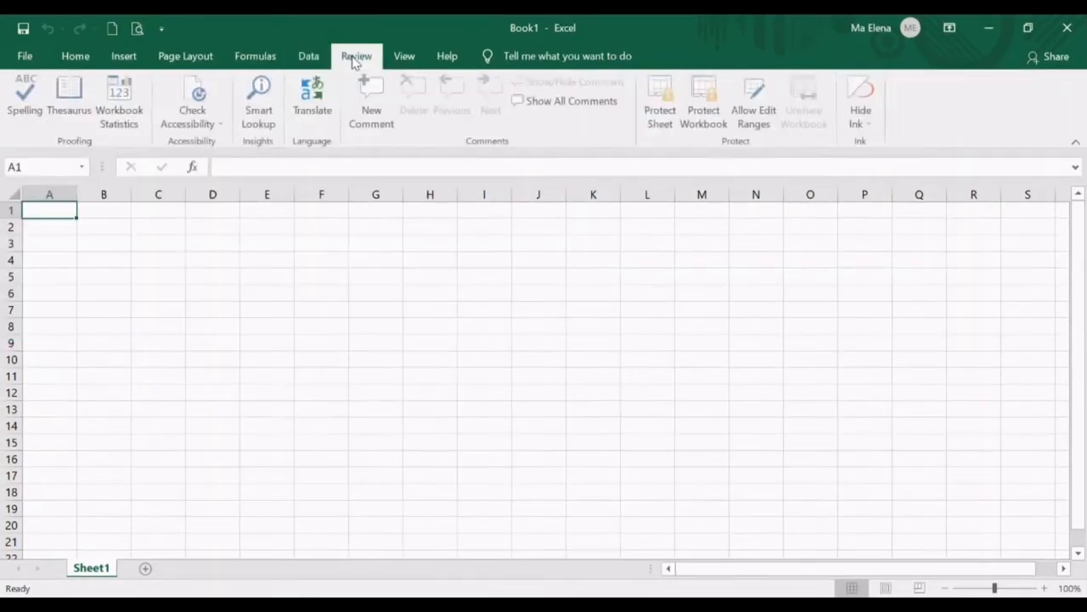
pyautogui.click(404, 56)
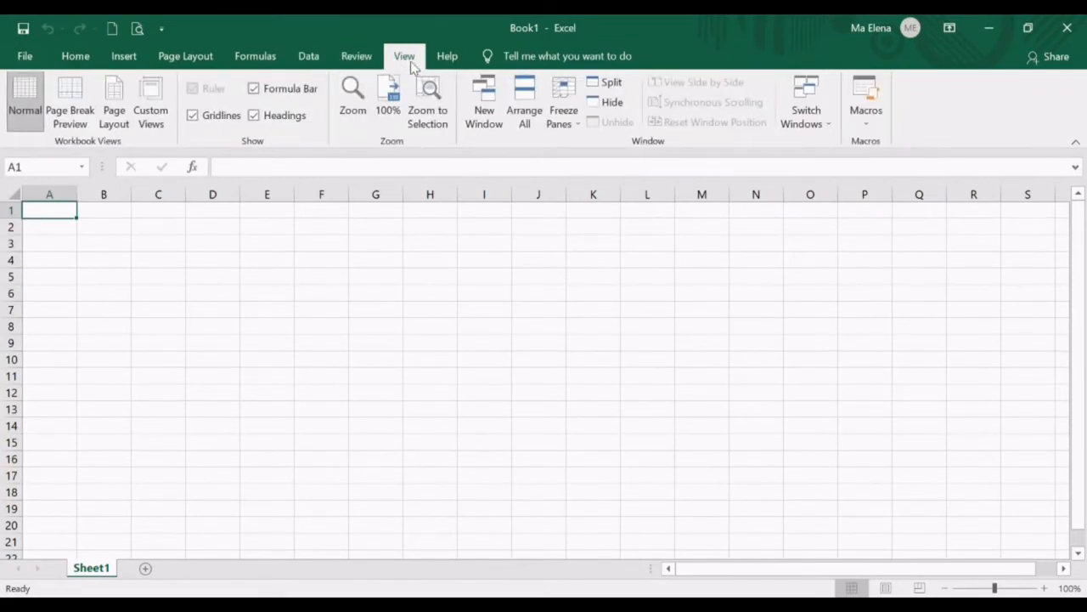
pyautogui.click(447, 56)
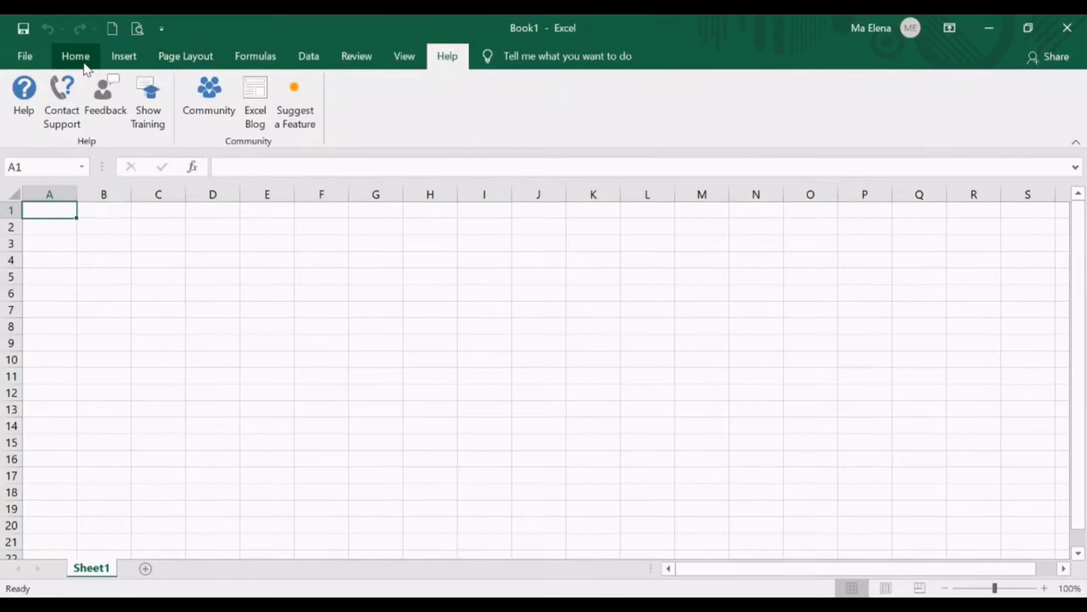
pyautogui.click(74, 56)
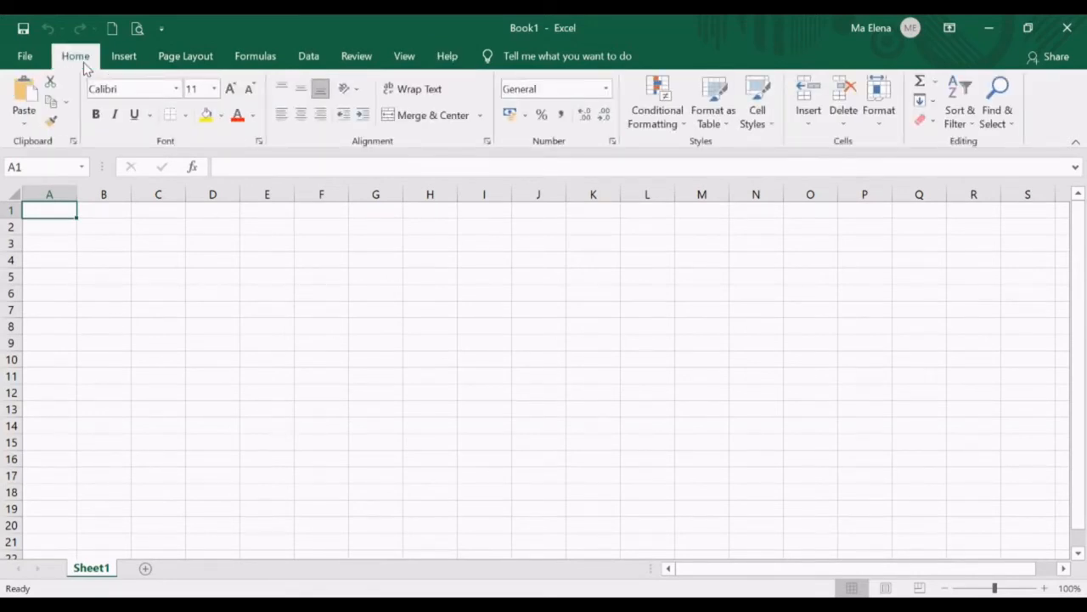
pyautogui.click(24, 55)
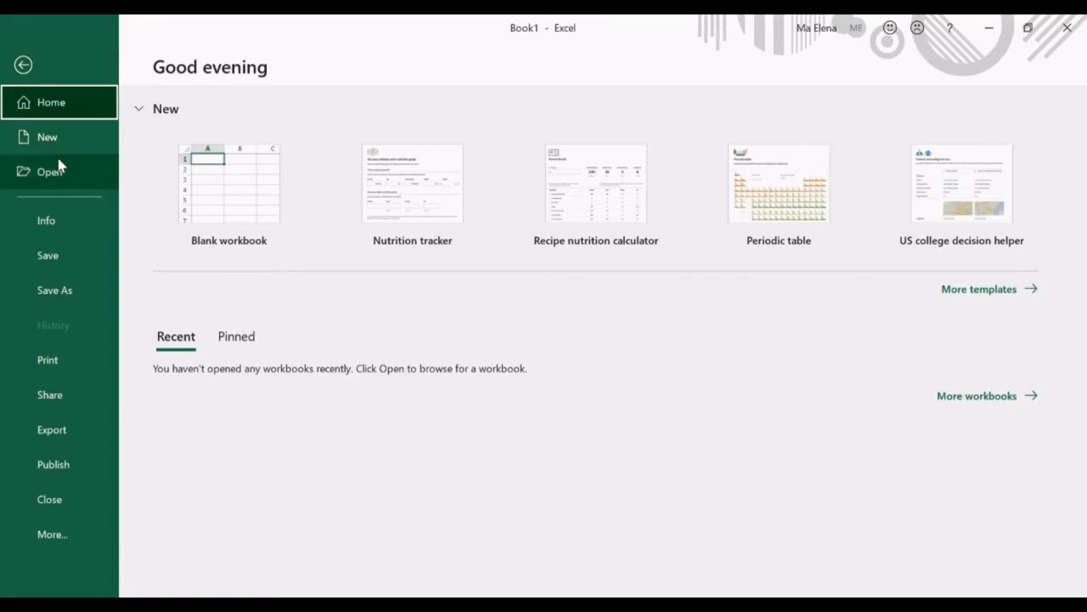
pyautogui.moveTo(57, 175)
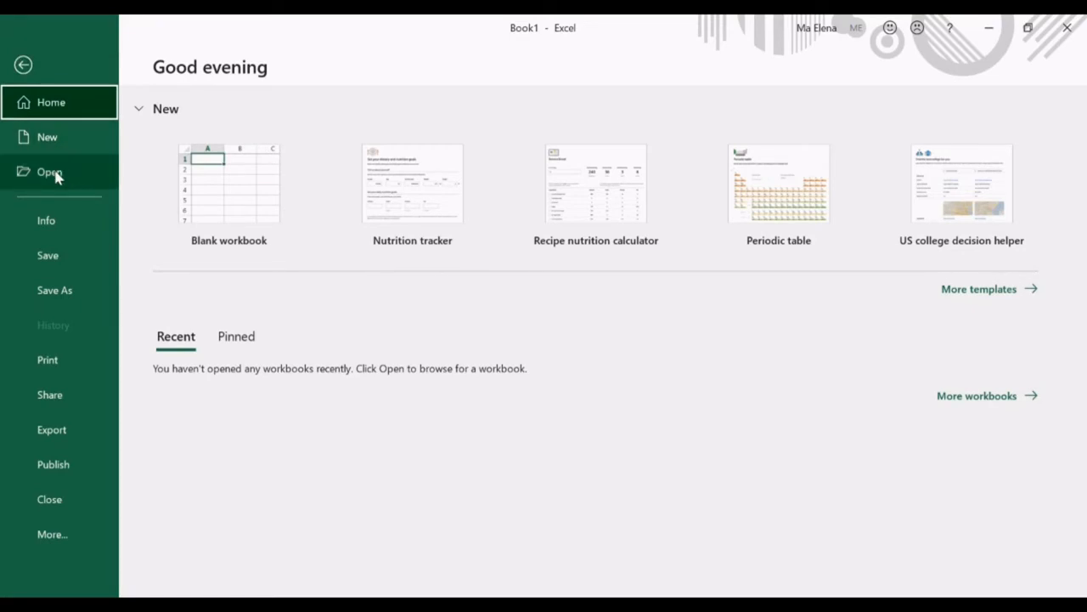
pyautogui.moveTo(66, 139)
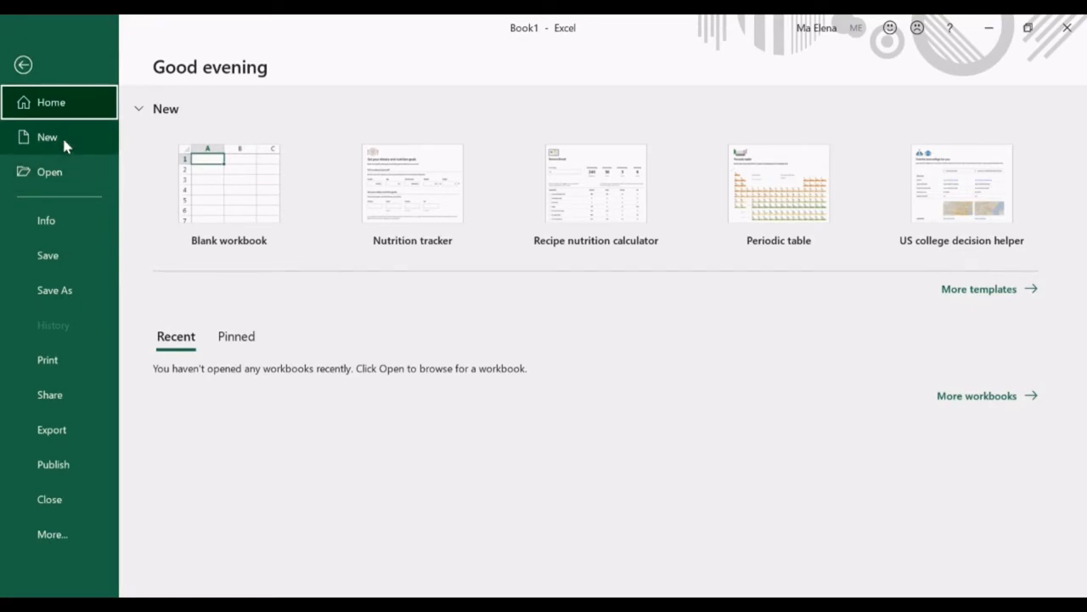
pyautogui.moveTo(48, 255)
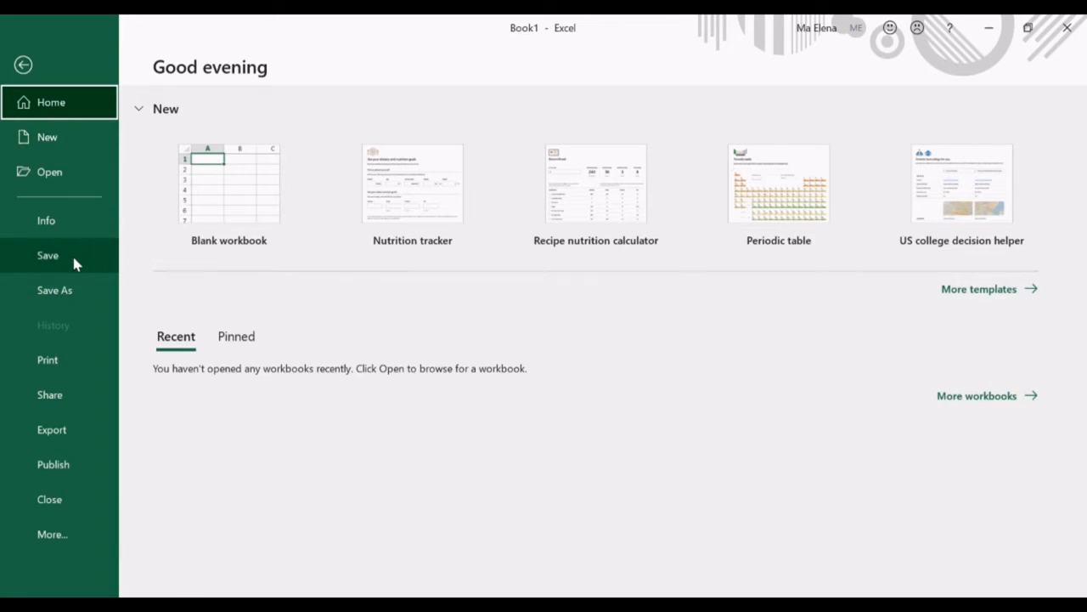
pyautogui.moveTo(53, 374)
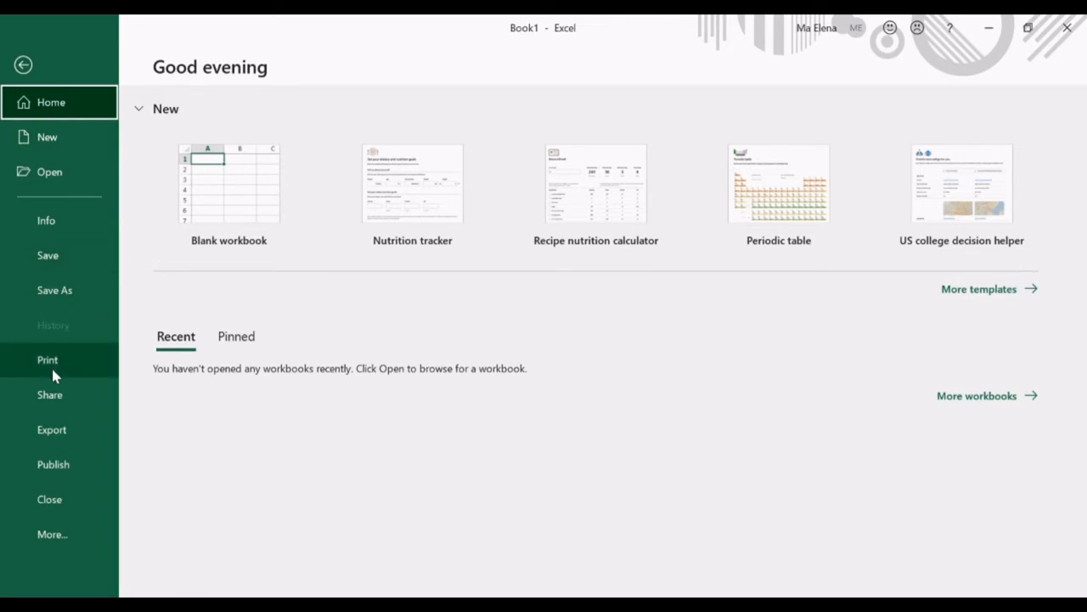
pyautogui.moveTo(23, 65)
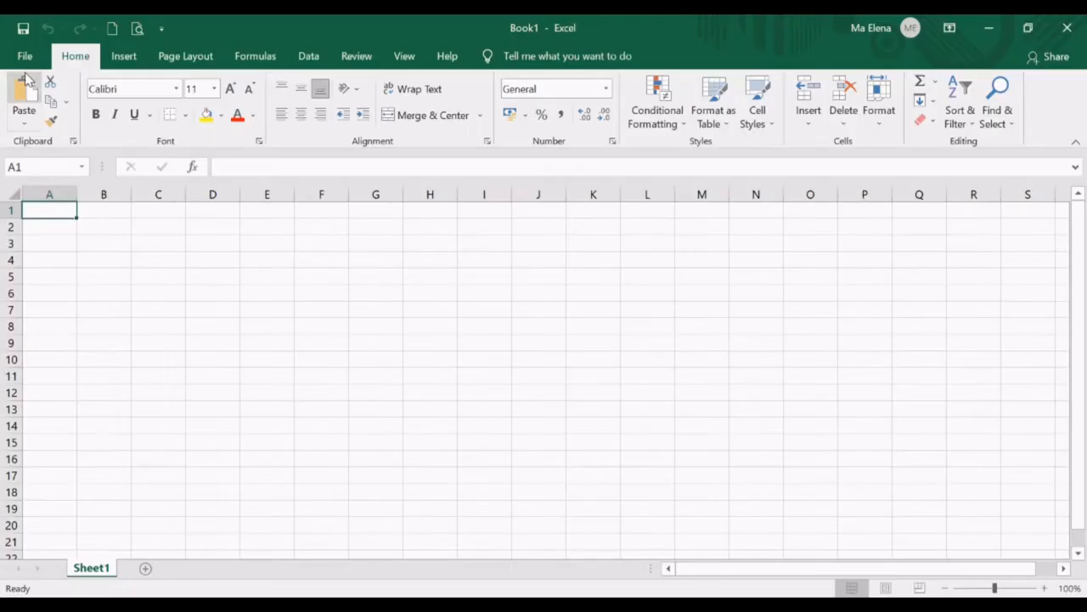
pyautogui.moveTo(153, 228)
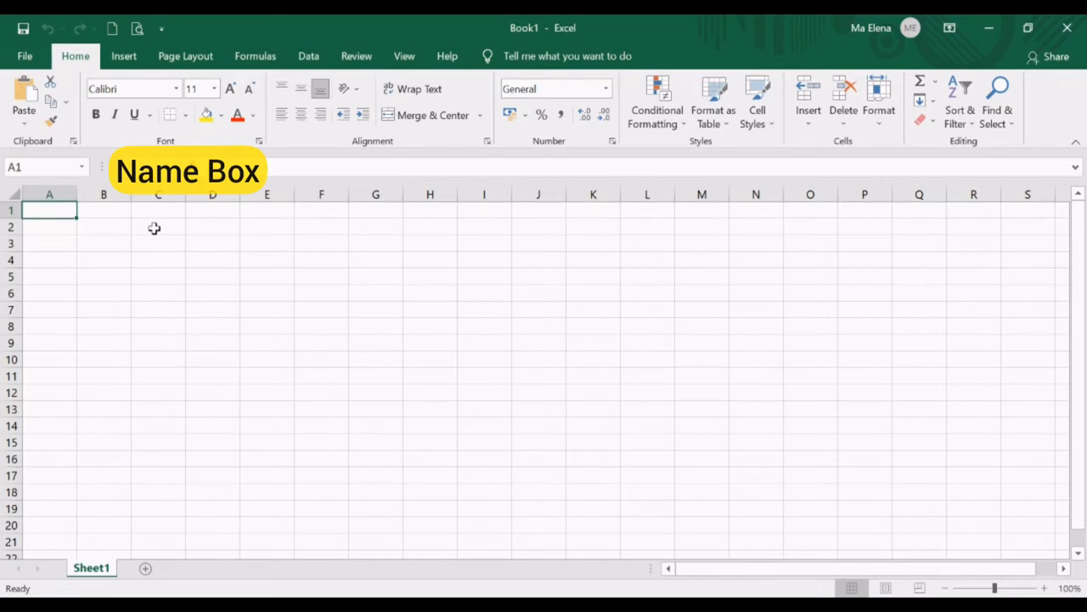
pyautogui.moveTo(57, 166)
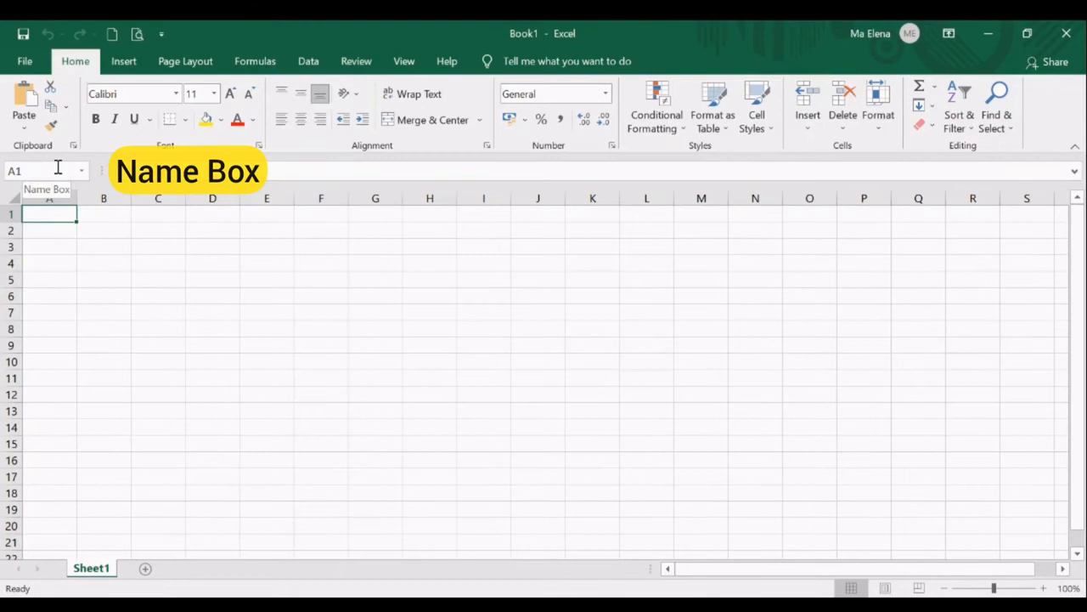
pyautogui.click(37, 170)
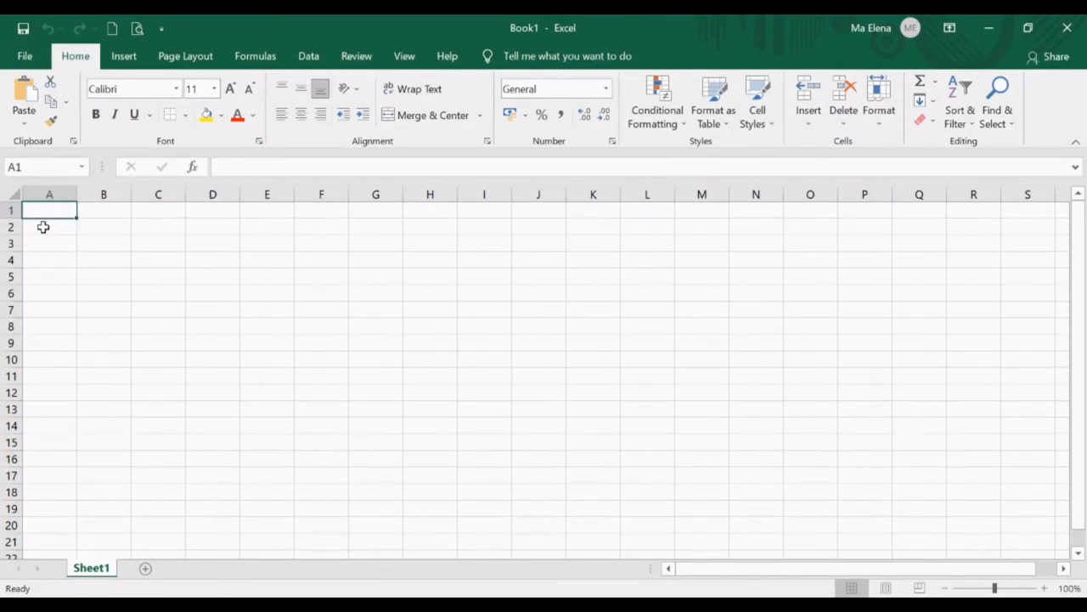
pyautogui.moveTo(61, 225)
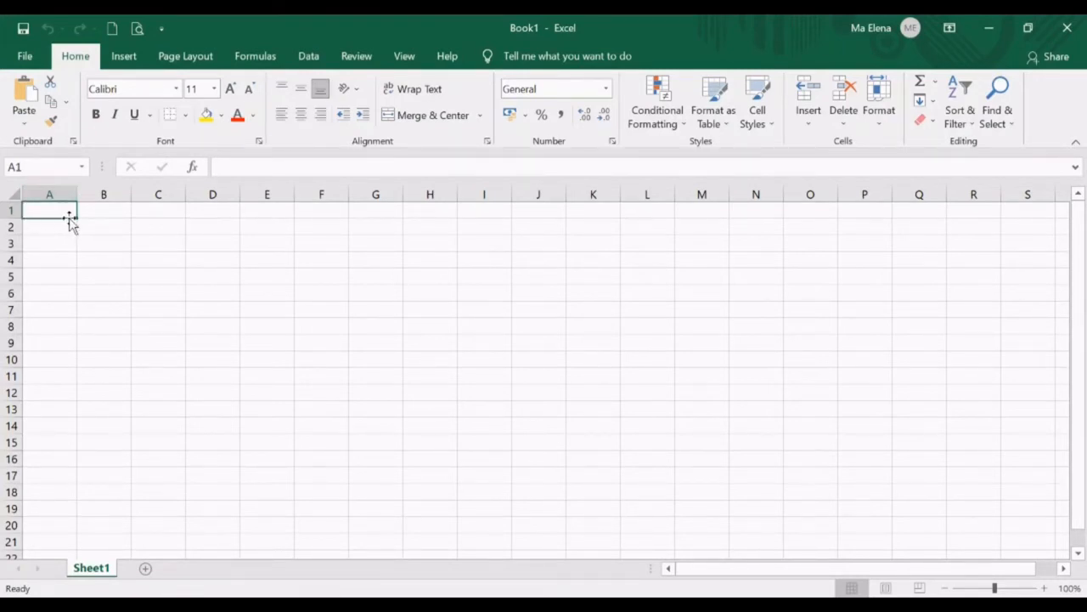
pyautogui.moveTo(157, 264)
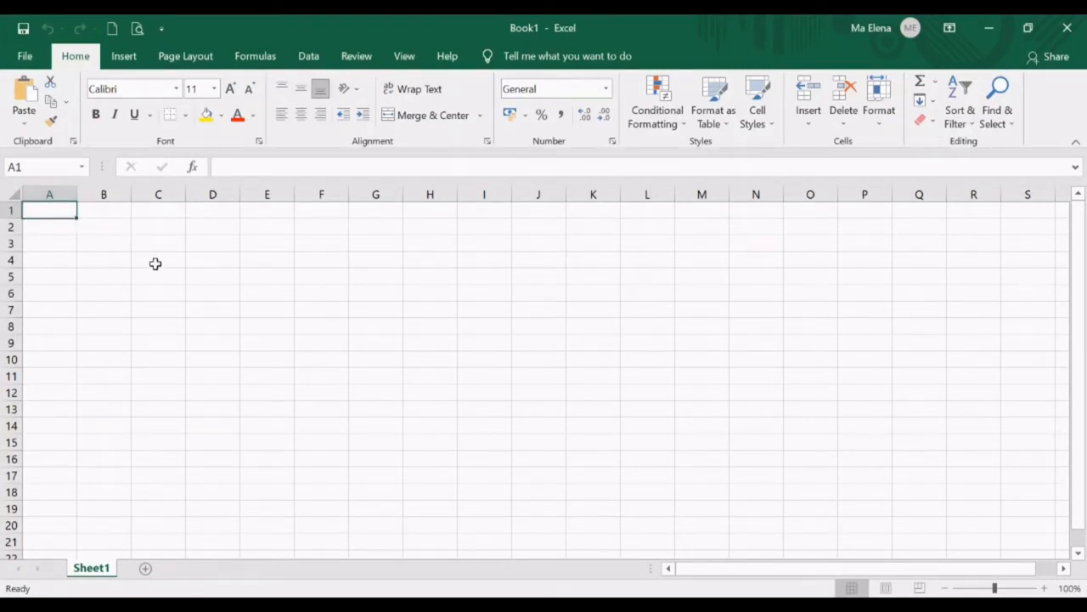
pyautogui.click(158, 258)
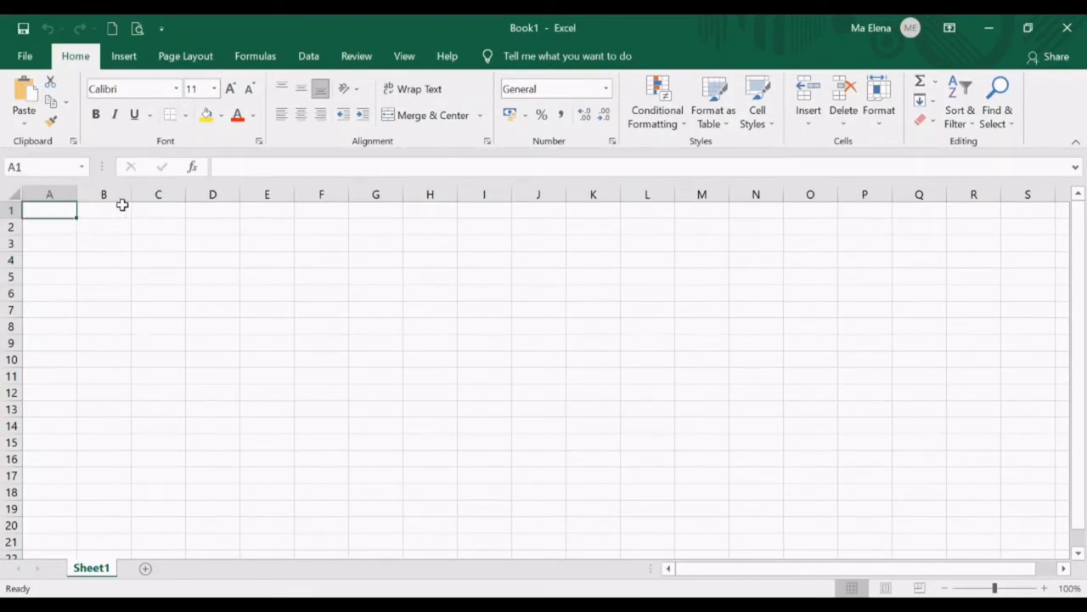
pyautogui.click(104, 210)
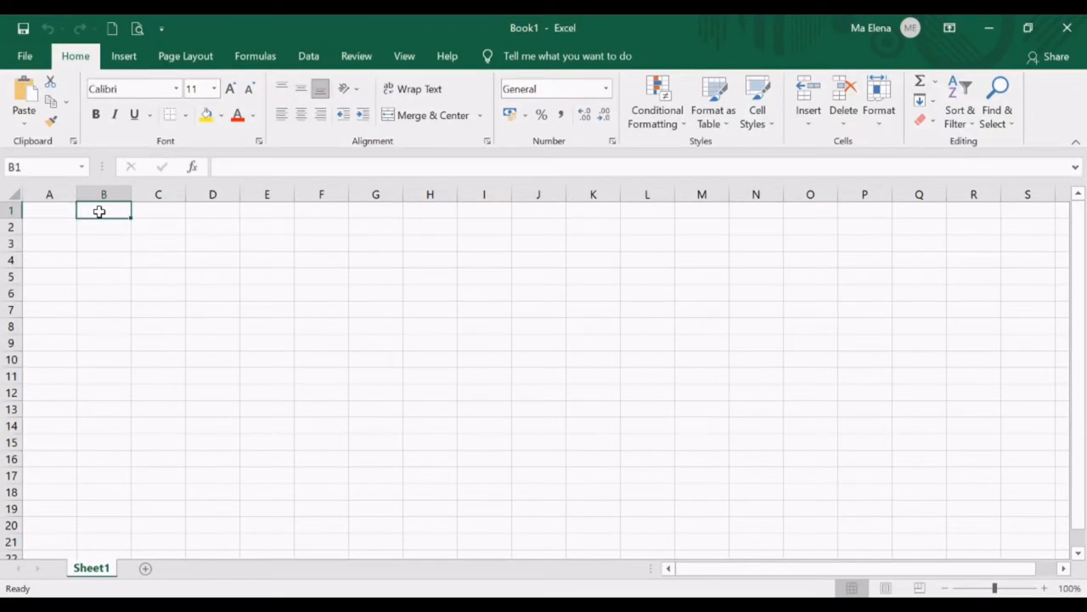
pyautogui.click(48, 211)
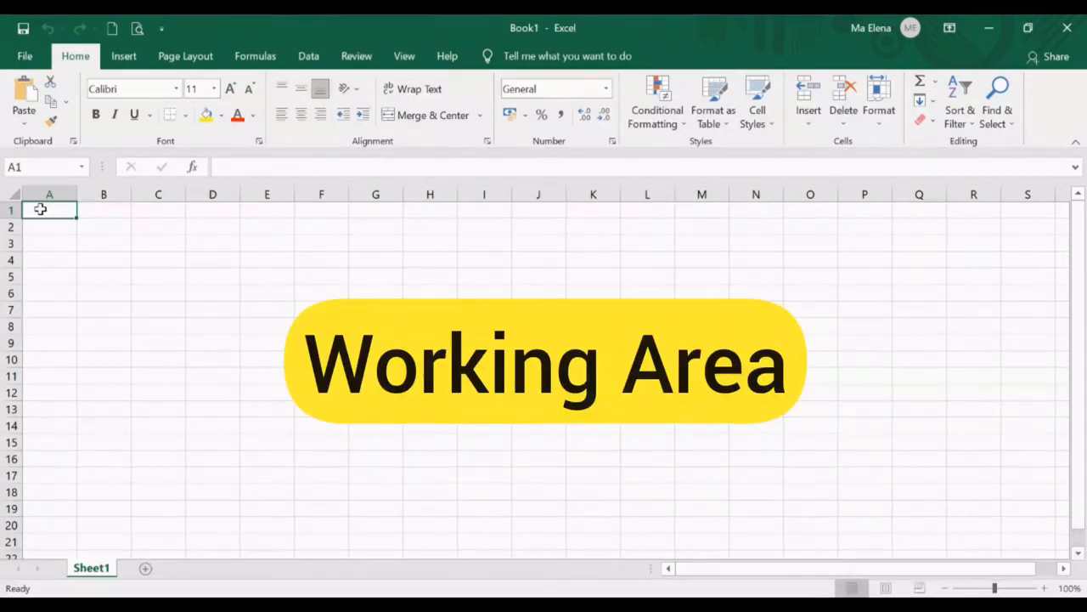
pyautogui.moveTo(955, 211)
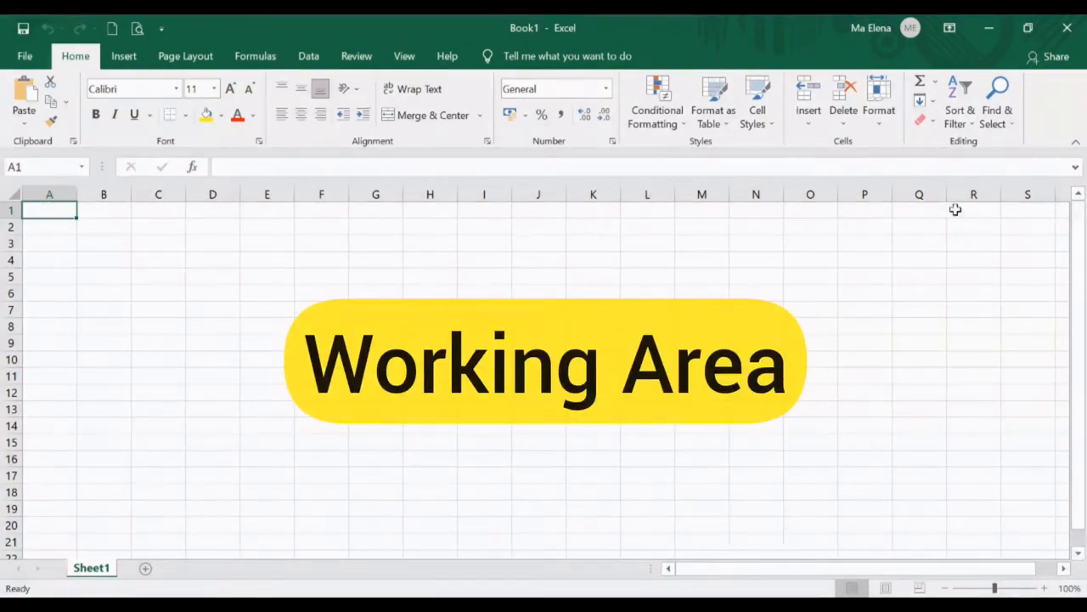
pyautogui.moveTo(140, 552)
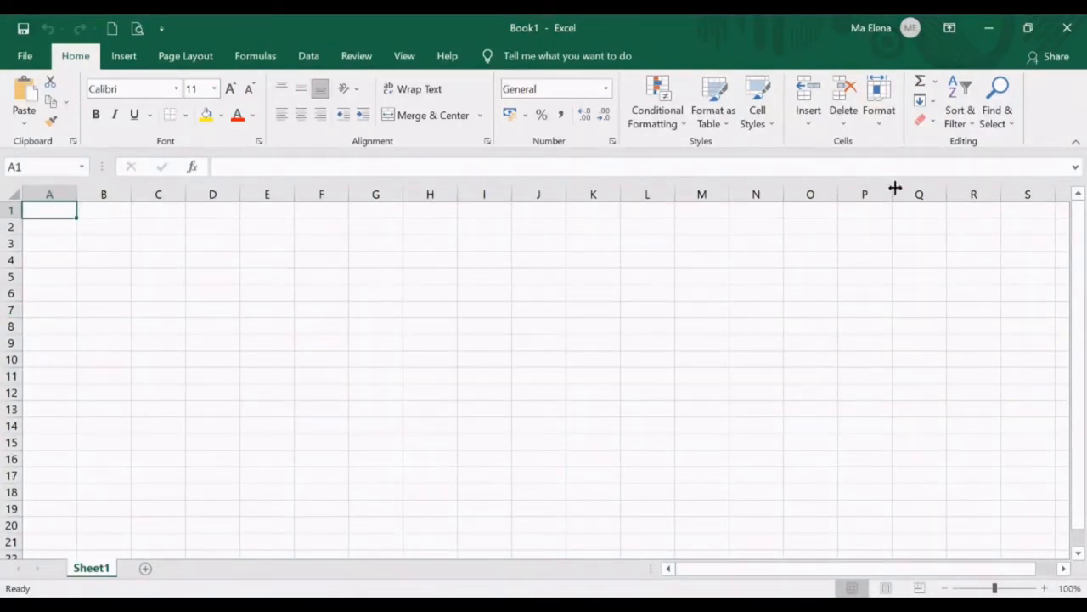
pyautogui.moveTo(1013, 350)
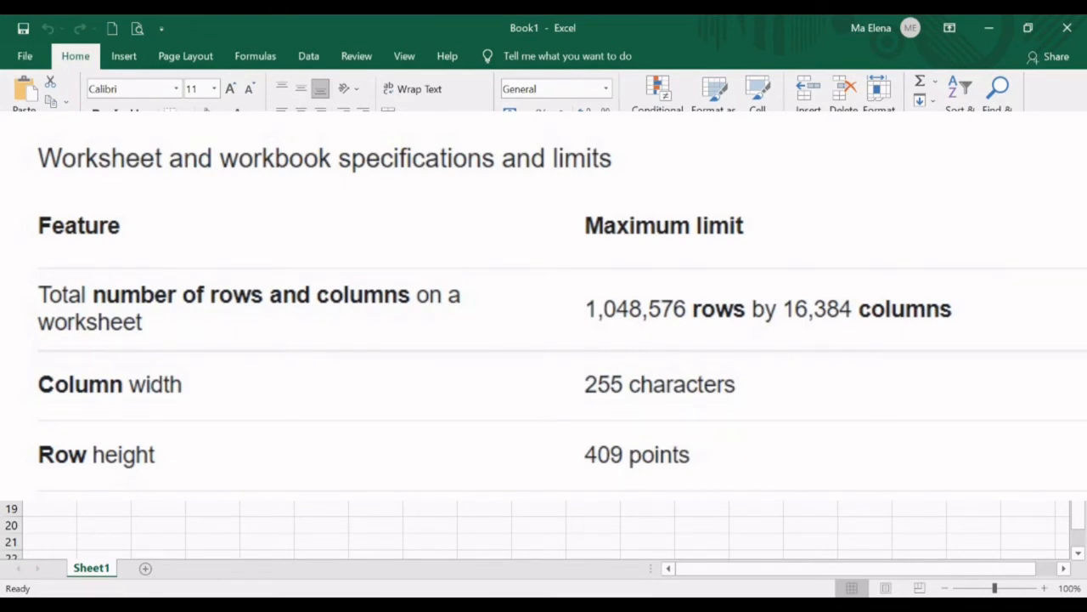
pyautogui.click(92, 568)
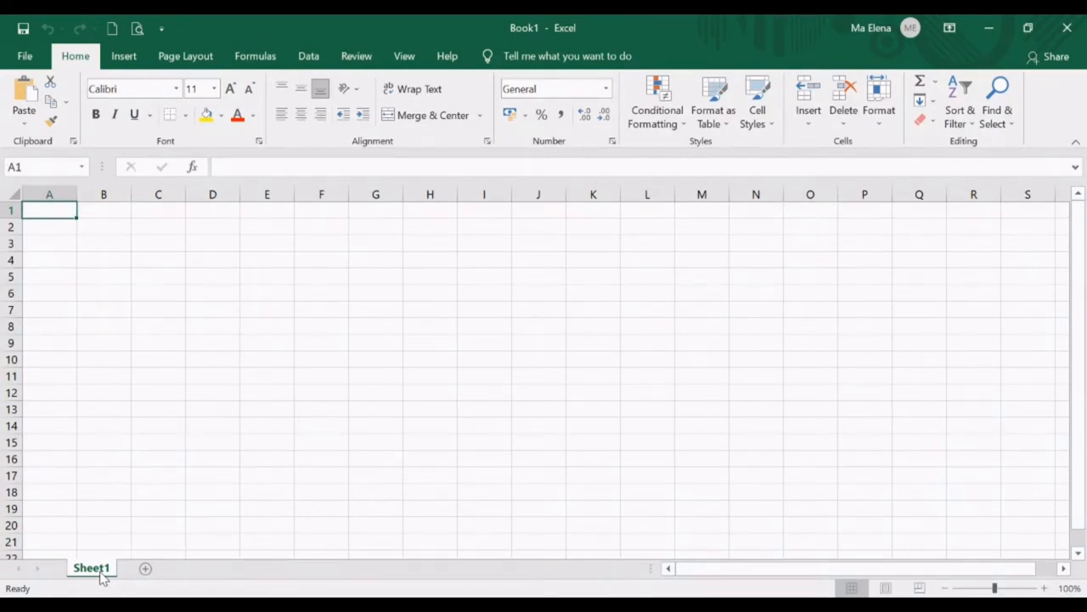
pyautogui.moveTo(275, 471)
pyautogui.write('Cla')
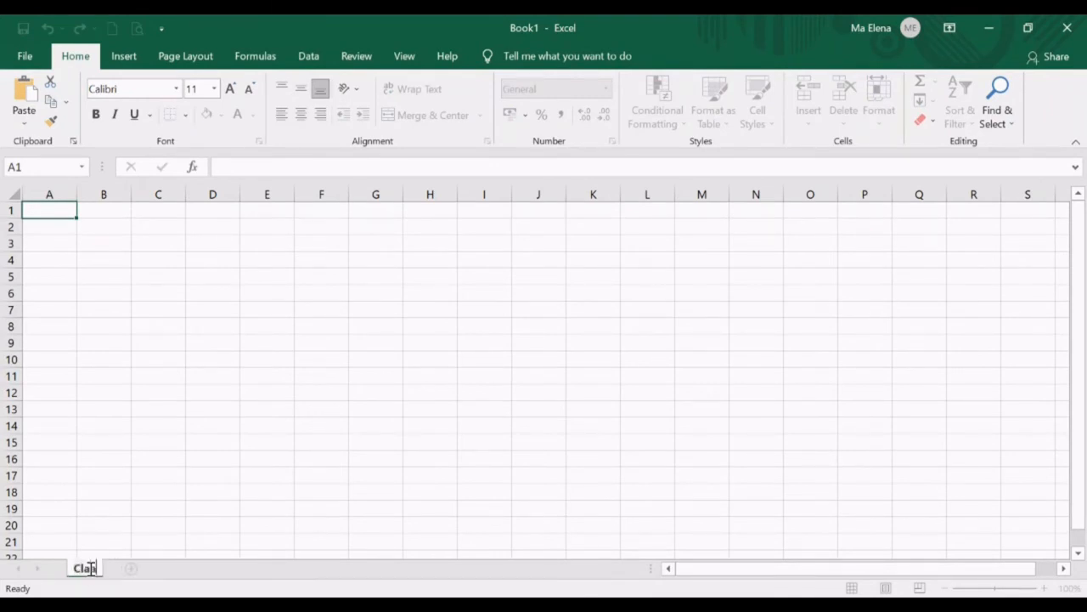
# - Name the sheets ClassAttendance and ClassRecords and return to ClassAttendance
pyautogui.write('ssAttendance')
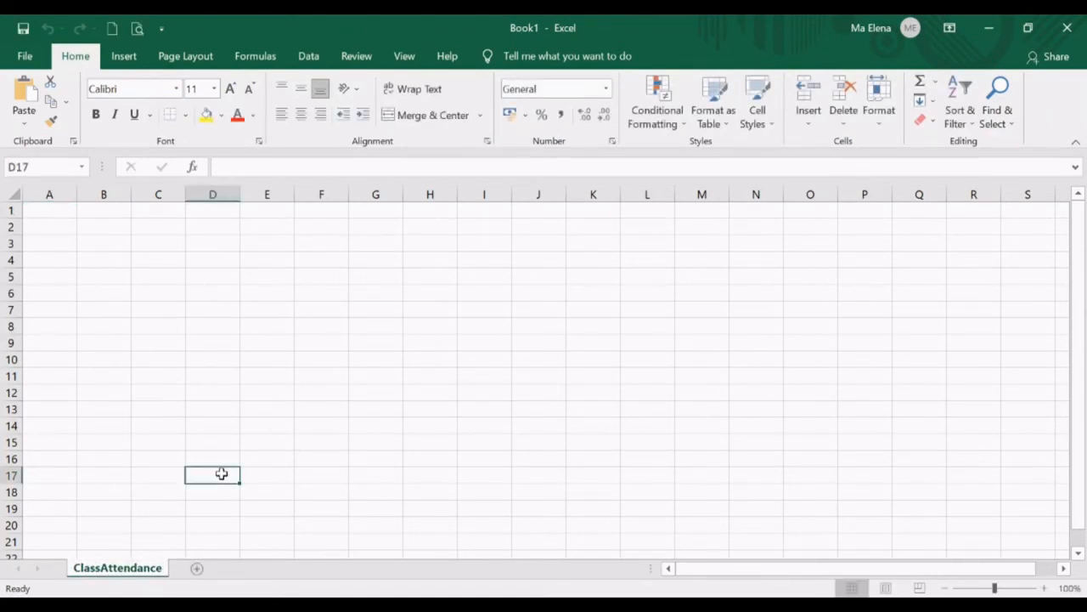
pyautogui.moveTo(233, 526)
pyautogui.write('ClassRecords')
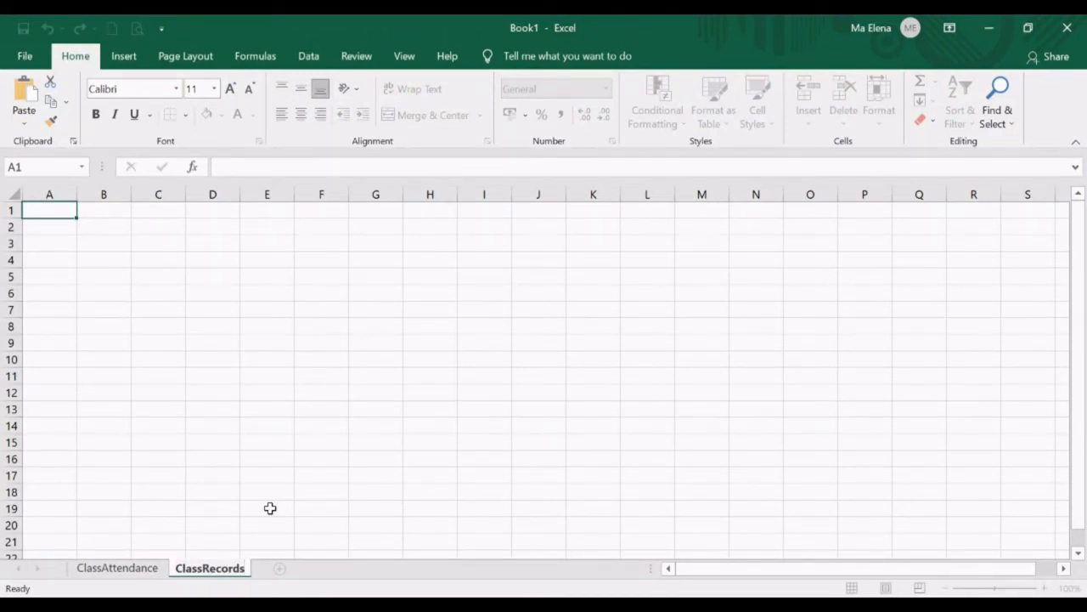
pyautogui.click(267, 508)
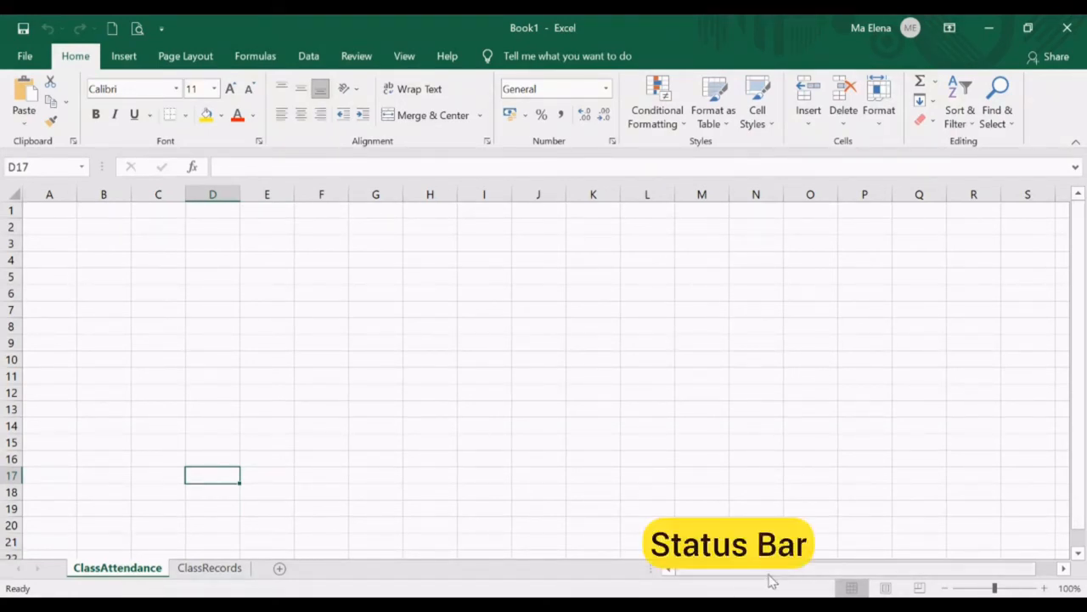
pyautogui.moveTo(816, 588)
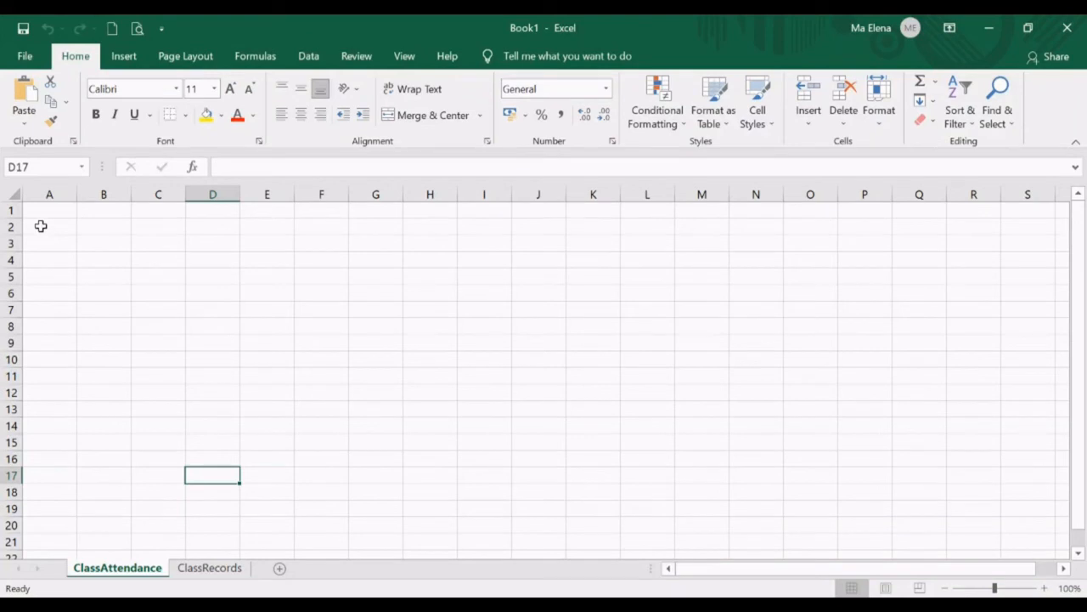
pyautogui.moveTo(408, 330)
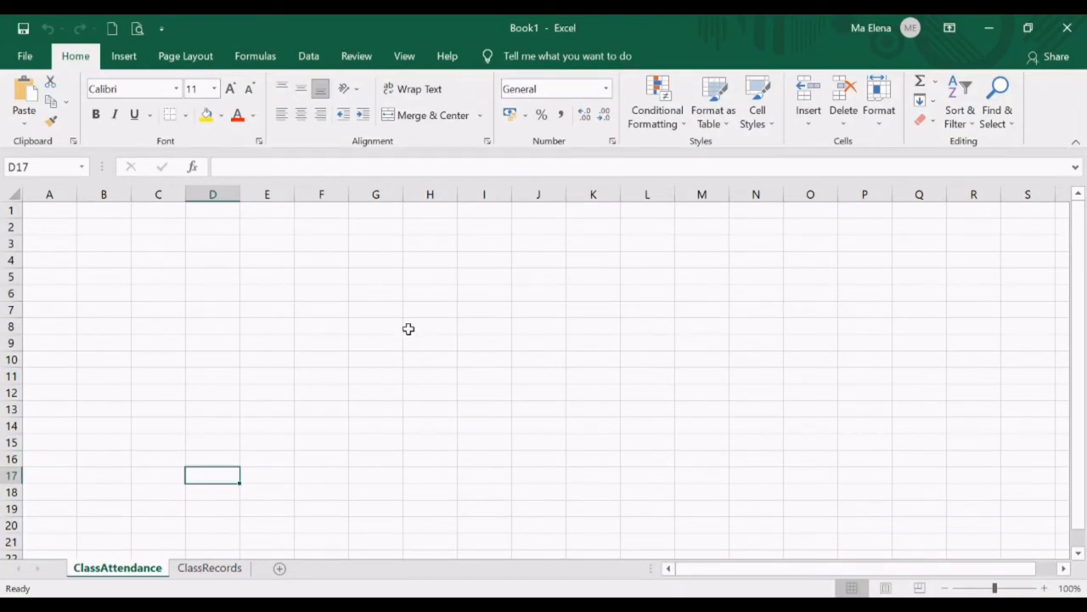
pyautogui.click(49, 210)
pyautogui.write('4')
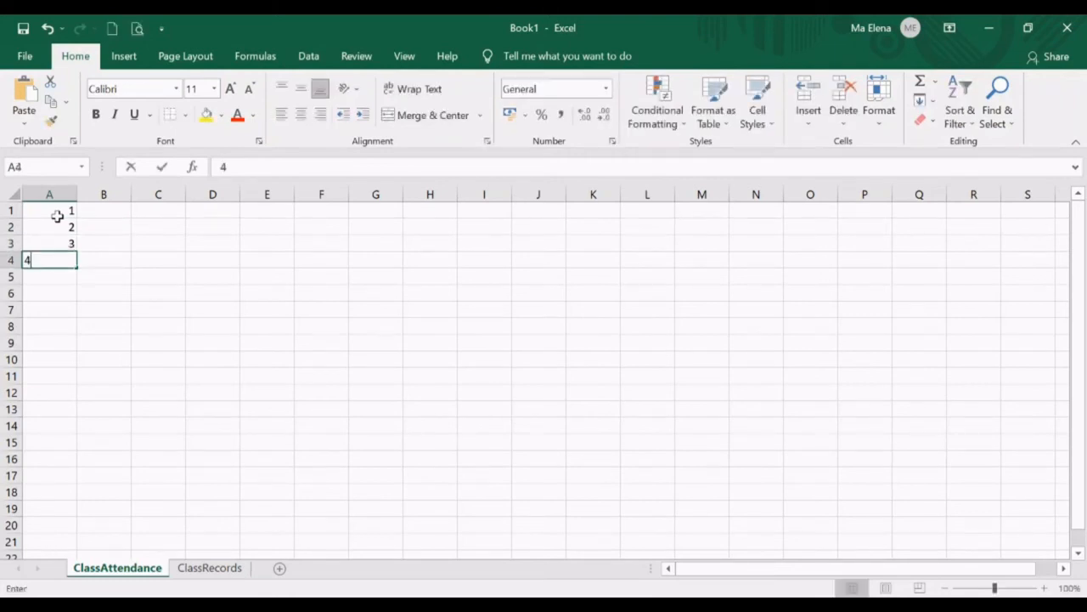
# - Fill A1:A5 with 1–5 and select them to read Average 3, Count 5, Sum 15 on the status bar
pyautogui.press('Enter')
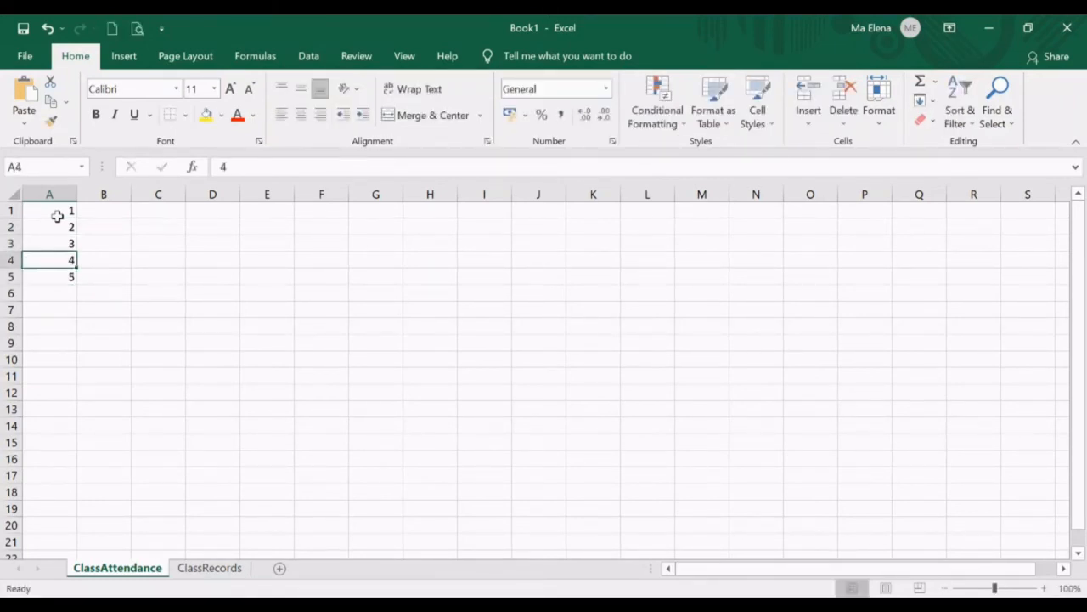
pyautogui.click(48, 225)
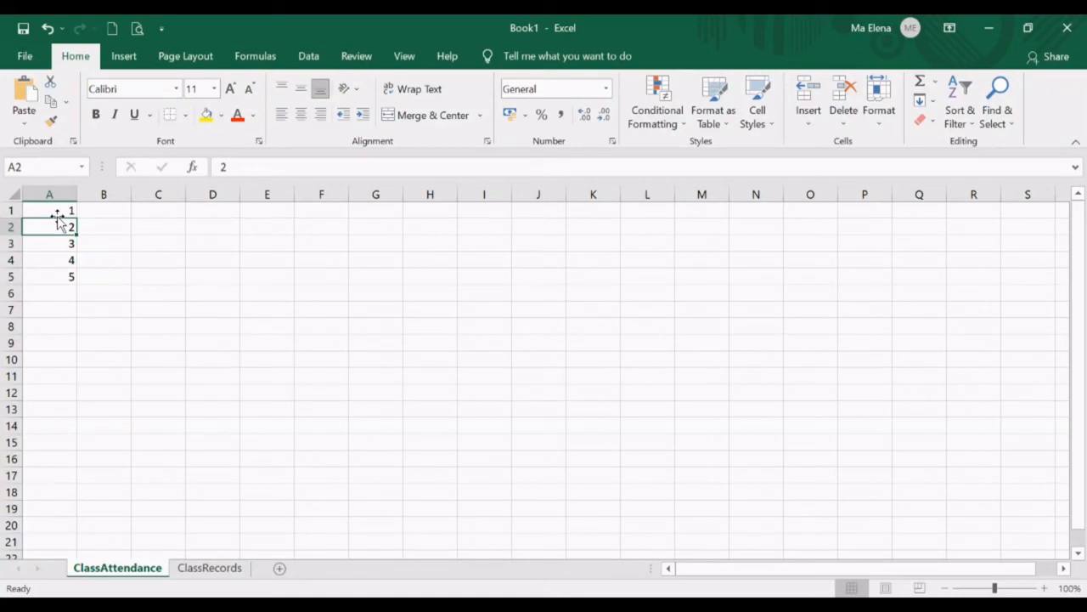
pyautogui.click(48, 211)
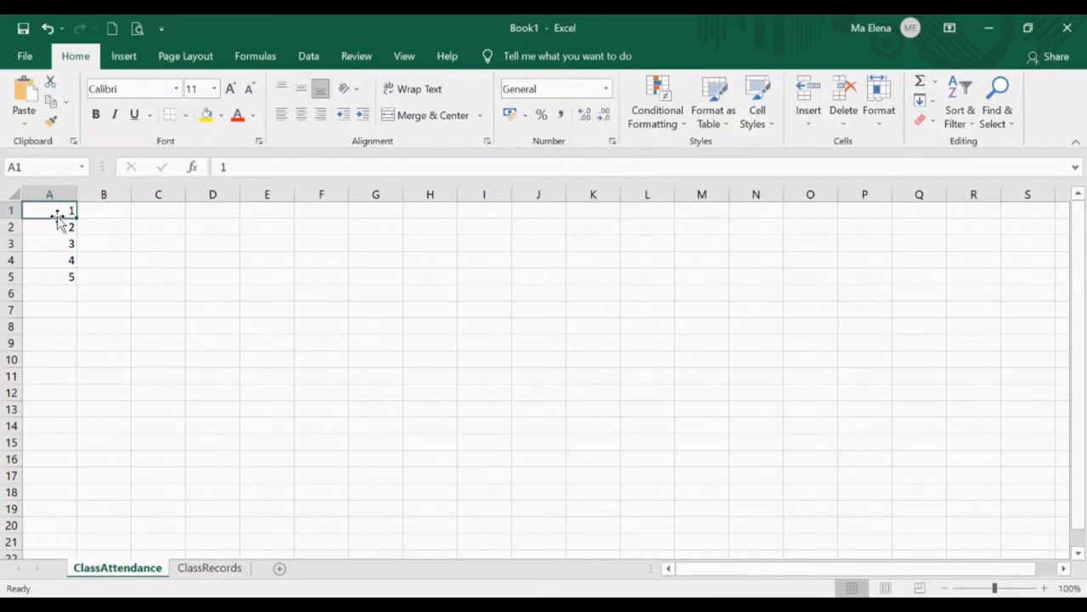
pyautogui.moveTo(47, 211); pyautogui.dragTo(47, 275)
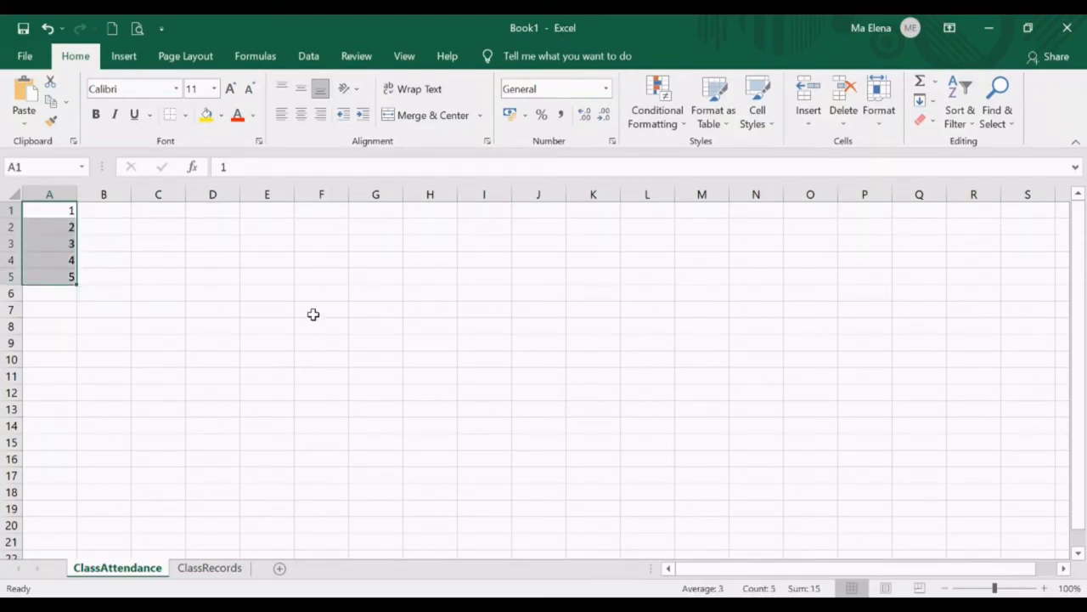
pyautogui.moveTo(671, 588)
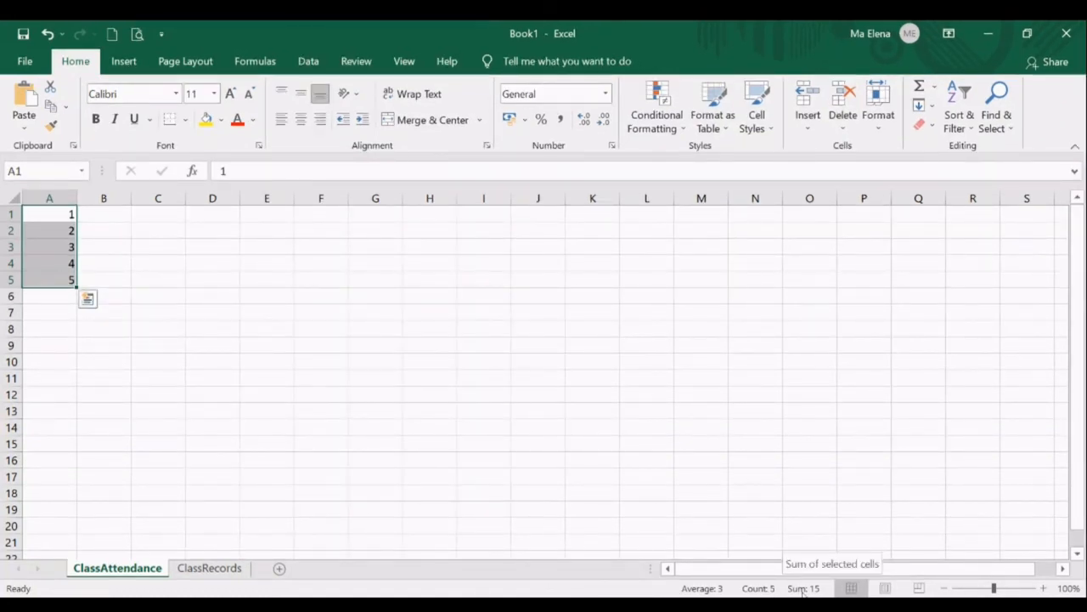
pyautogui.moveTo(758, 587)
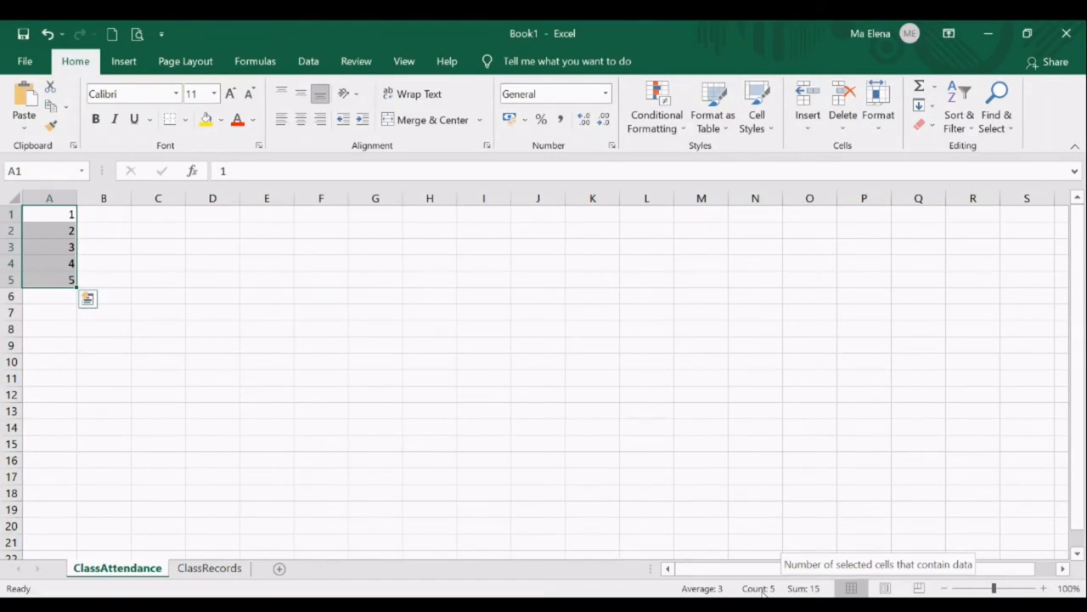
pyautogui.moveTo(704, 588)
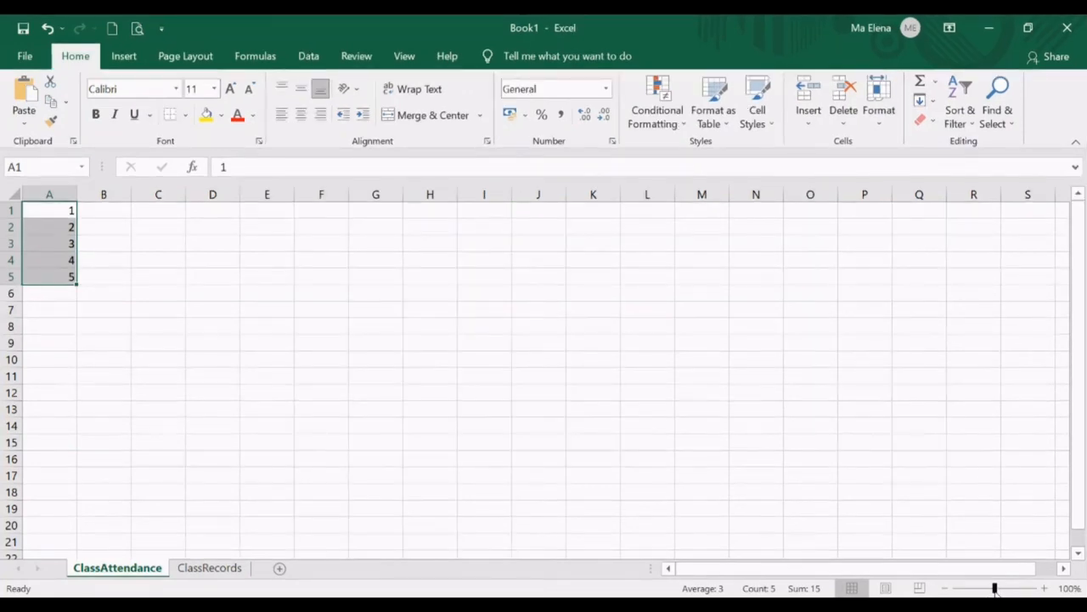
pyautogui.moveTo(994, 588); pyautogui.dragTo(977, 588)
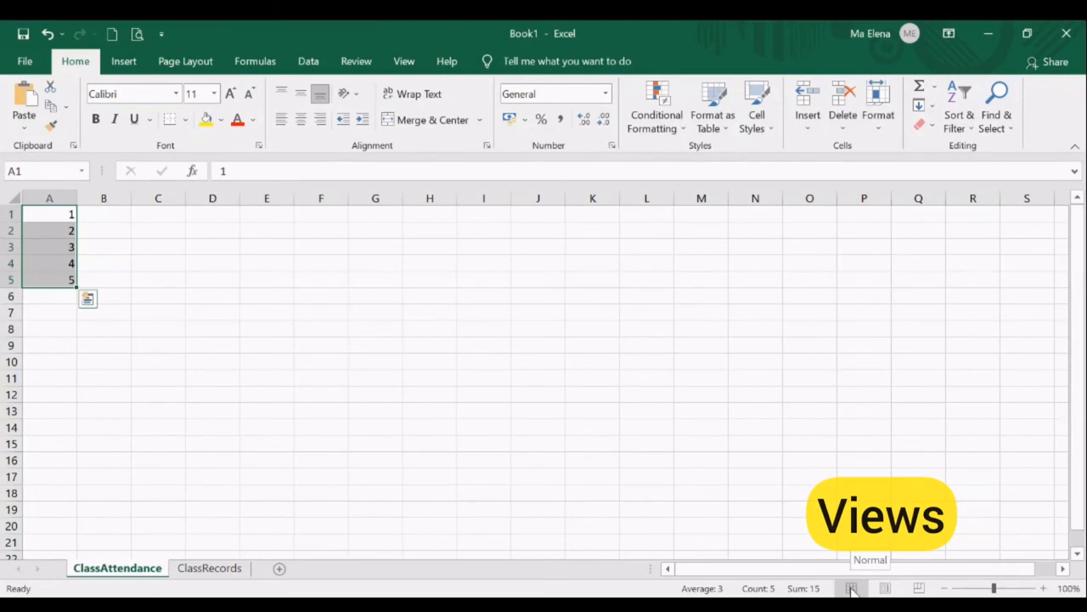
pyautogui.click(885, 588)
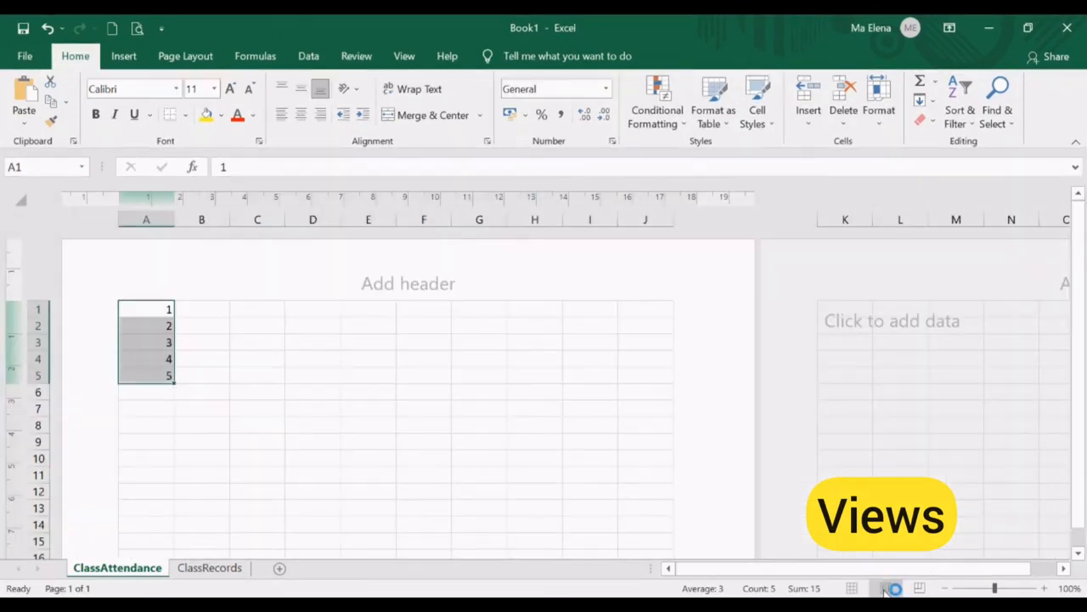
pyautogui.click(887, 588)
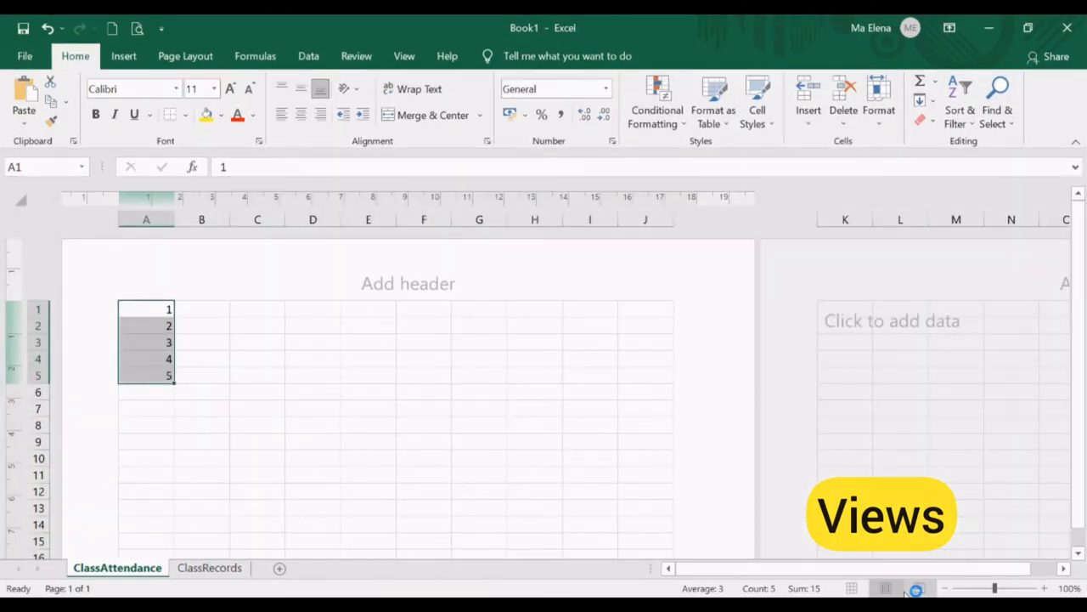
pyautogui.moveTo(924, 588)
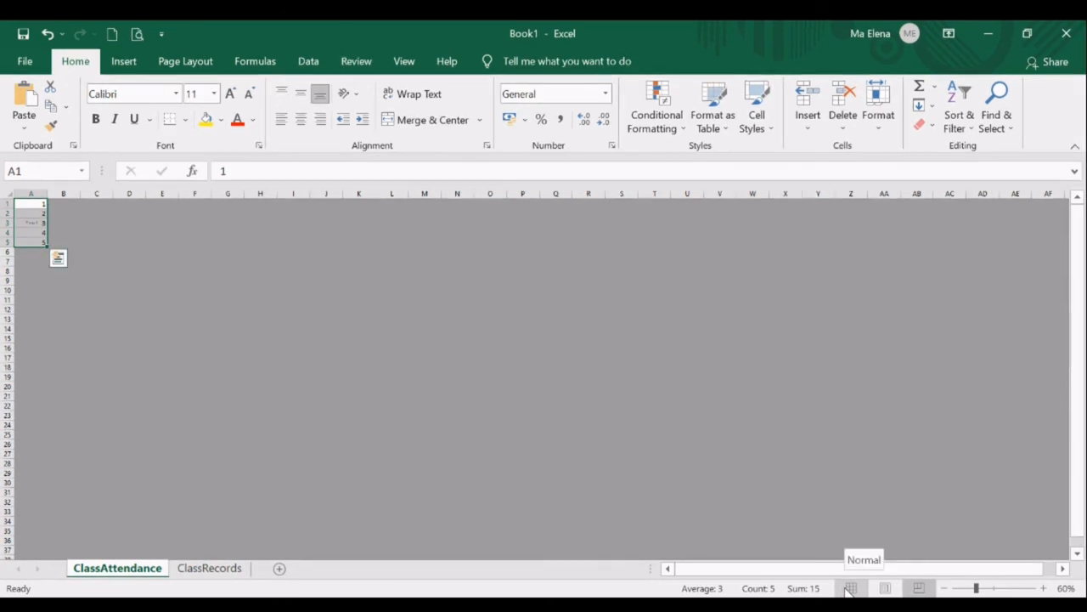
pyautogui.click(849, 588)
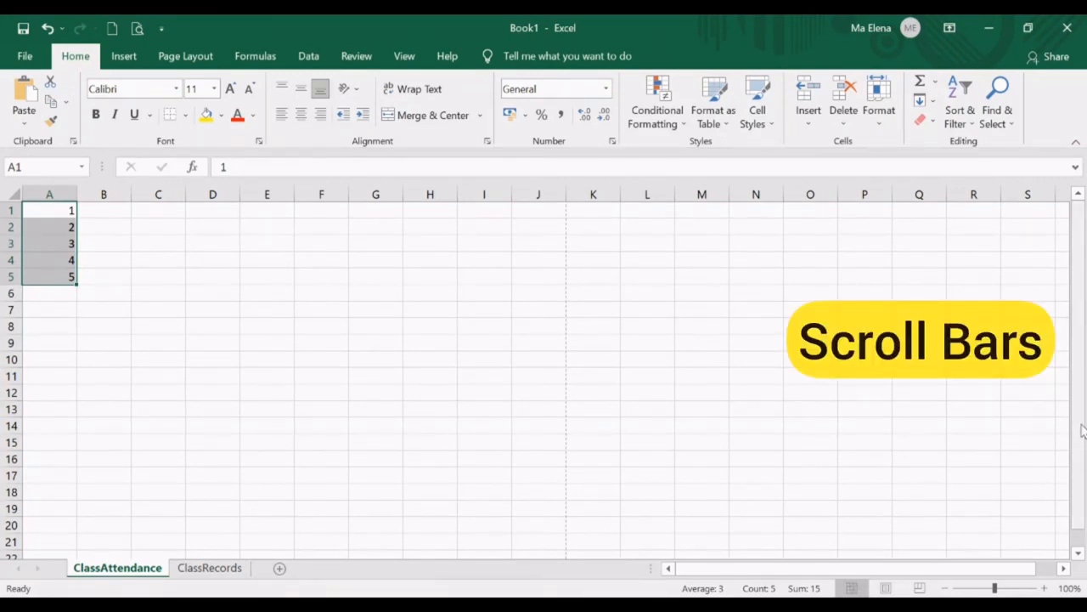
pyautogui.scroll(-3)
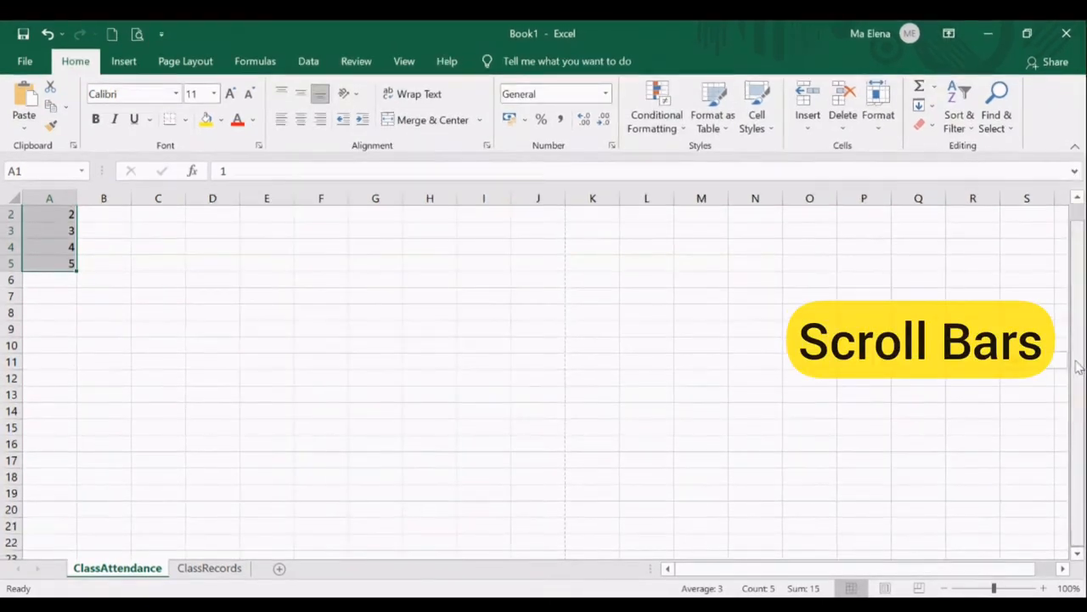
pyautogui.moveTo(1075, 366); pyautogui.dragTo(1076, 298)
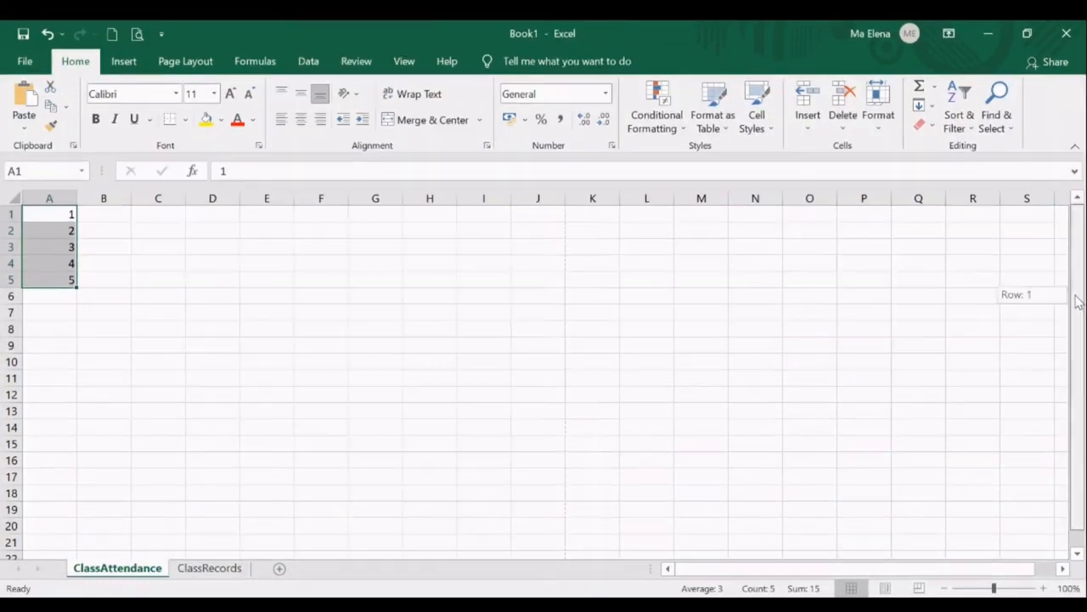